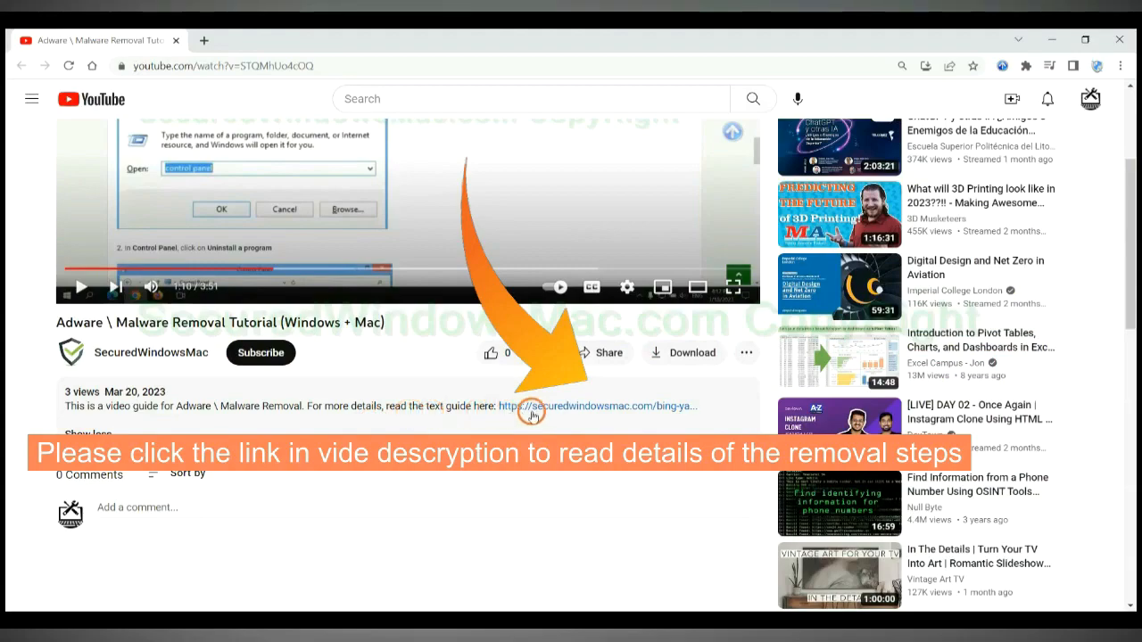
{"action": "mouse_move", "coordinate": [546, 408]}
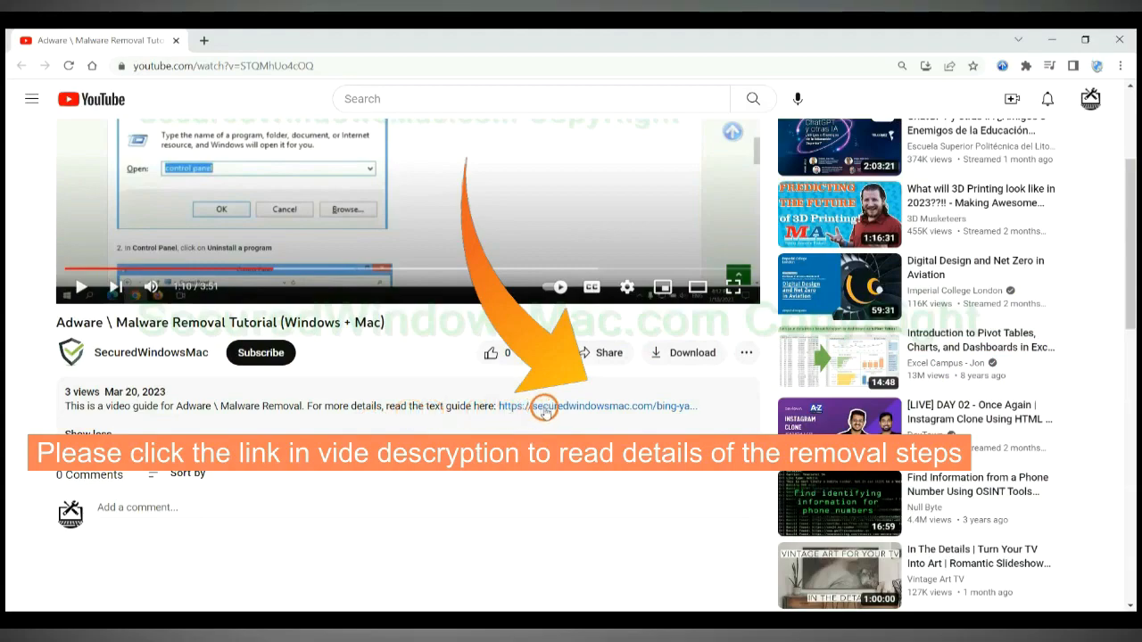
Follow the description link to the SecuredWindowsMac guide and reach its SpyHunter download section
{"action": "left_click", "coordinate": [544, 406]}
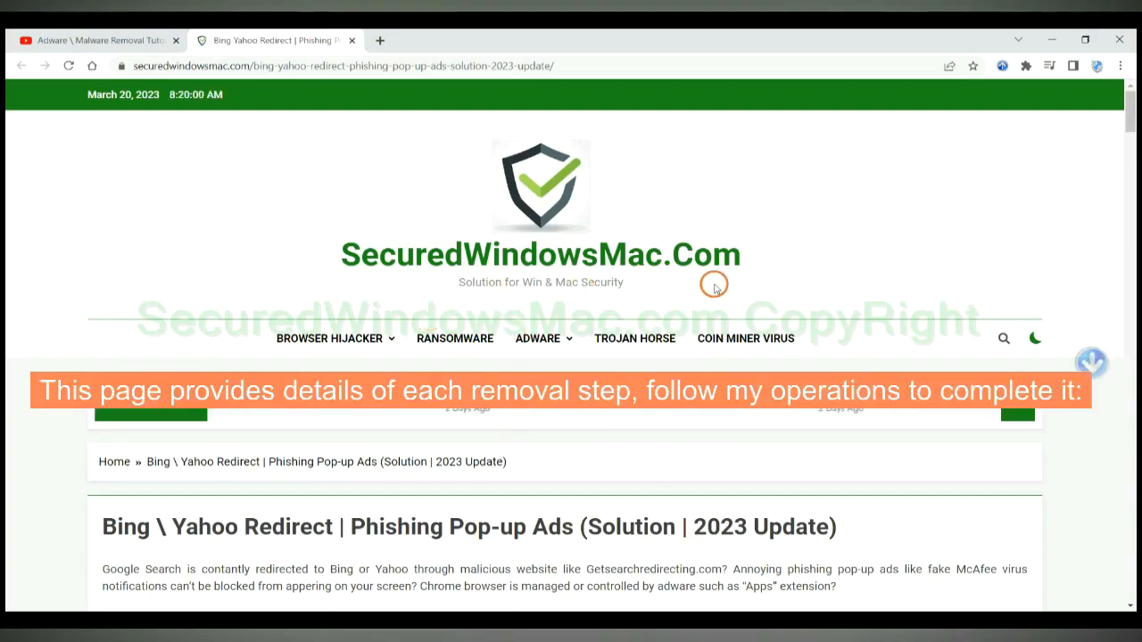
{"action": "scroll", "scroll_direction": "down", "scroll_amount": 3}
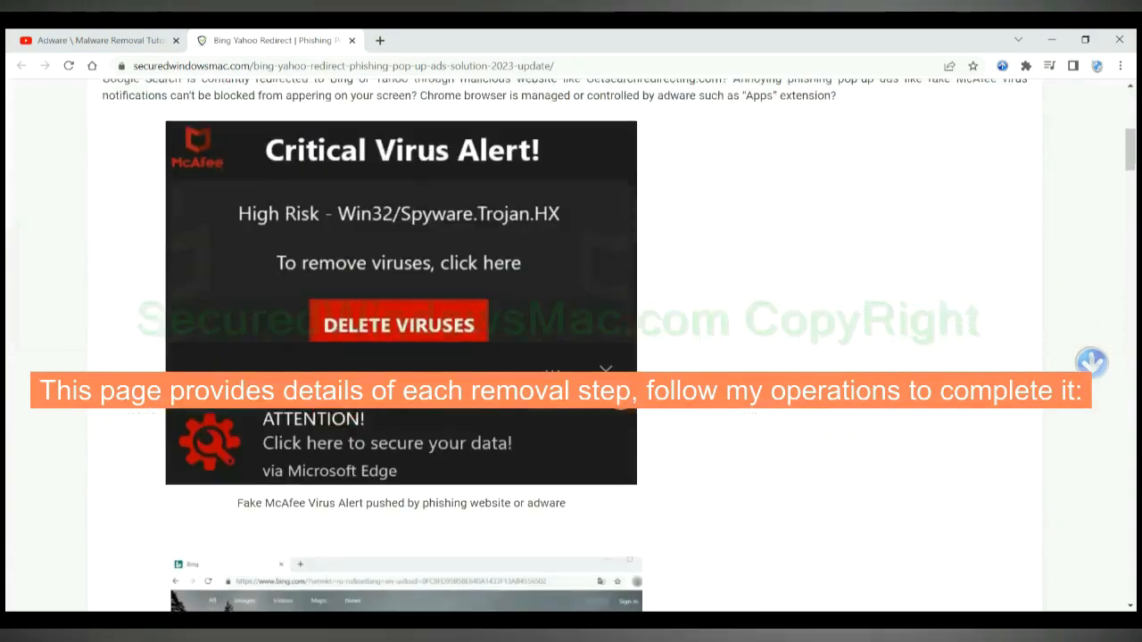
{"action": "scroll", "scroll_direction": "down", "scroll_amount": 3}
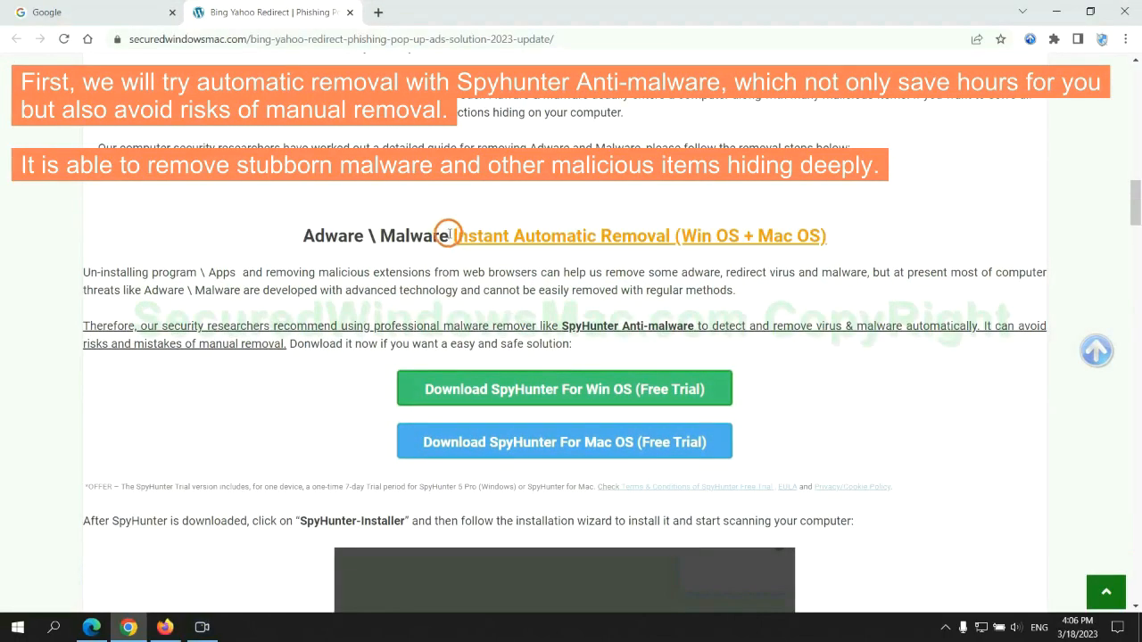
Download the SpyHunter Windows installer, keep it despite the warning, and run it
{"action": "double_click", "coordinate": [475, 236]}
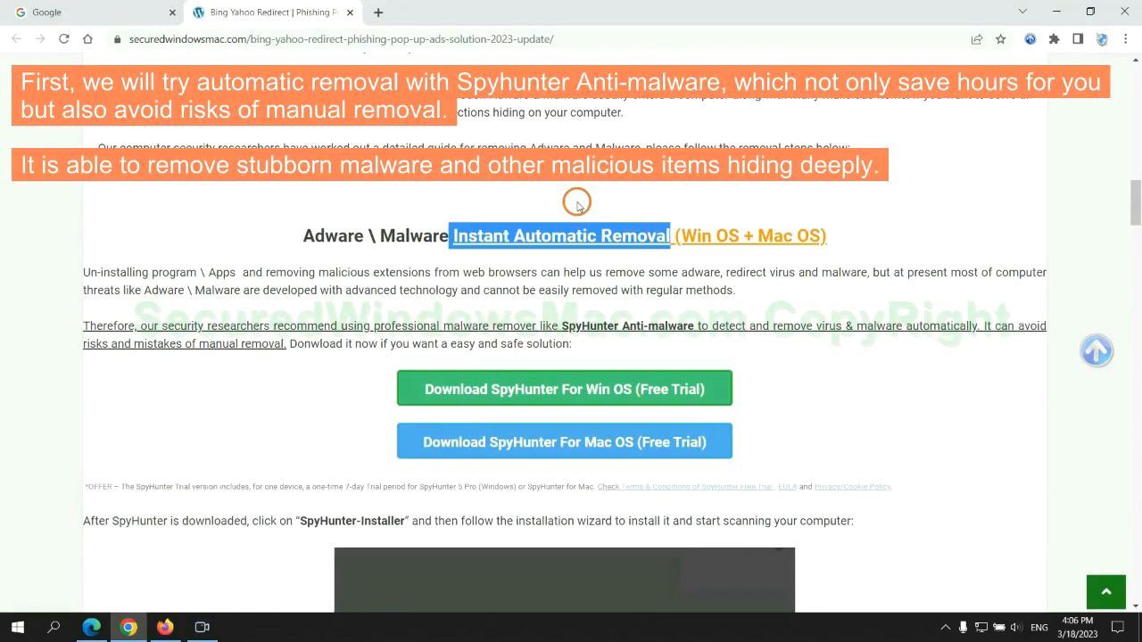
{"action": "mouse_move", "coordinate": [611, 266]}
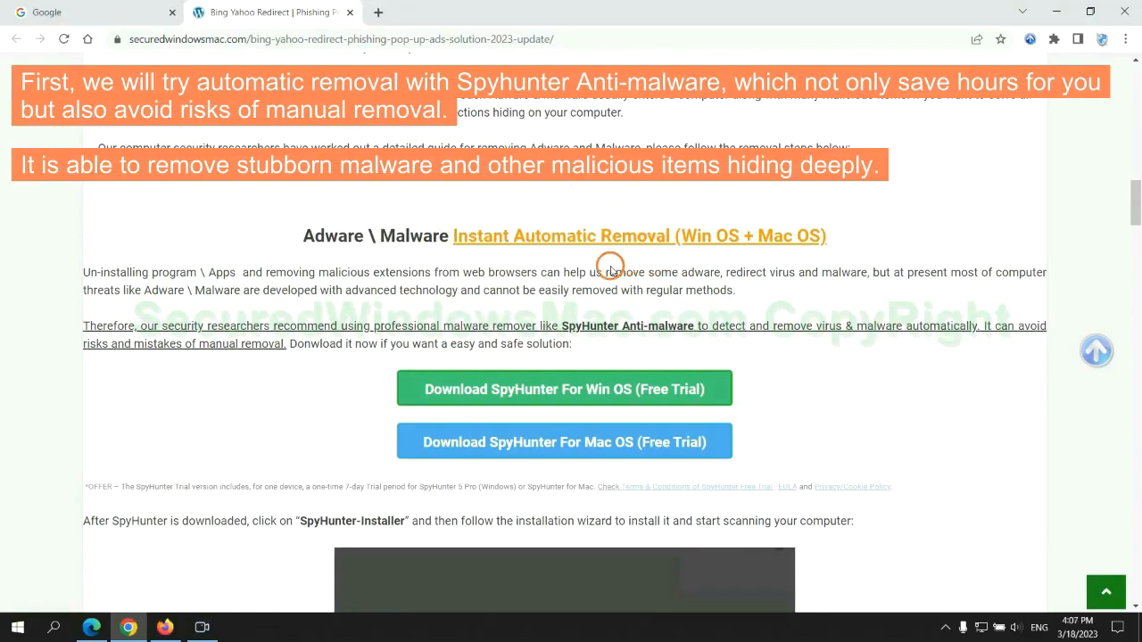
{"action": "mouse_move", "coordinate": [430, 261]}
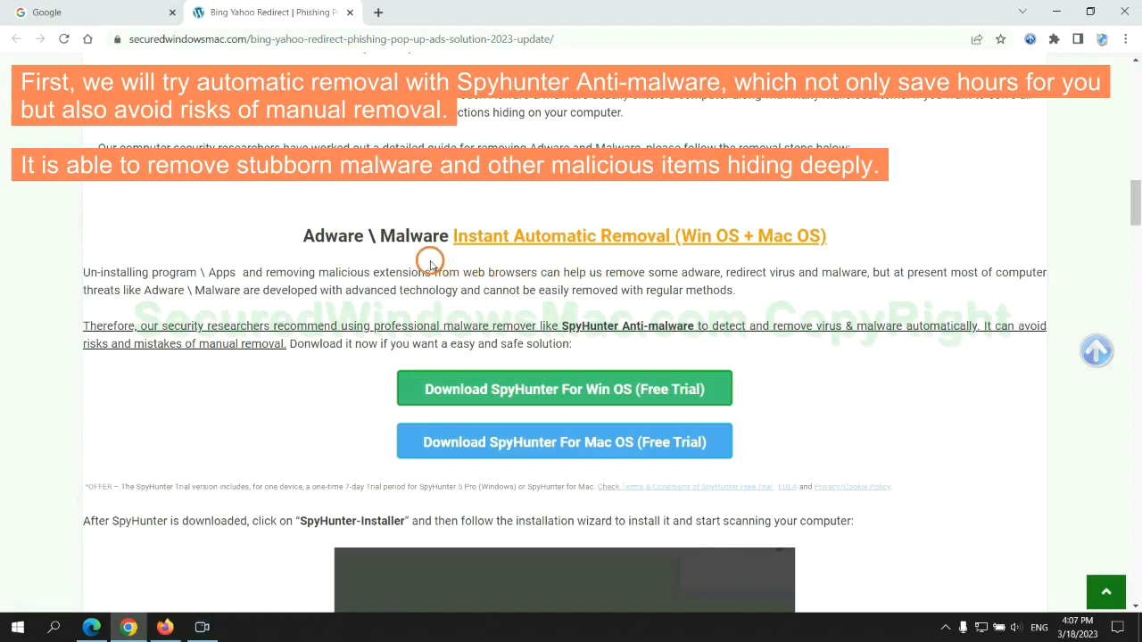
{"action": "mouse_move", "coordinate": [166, 285]}
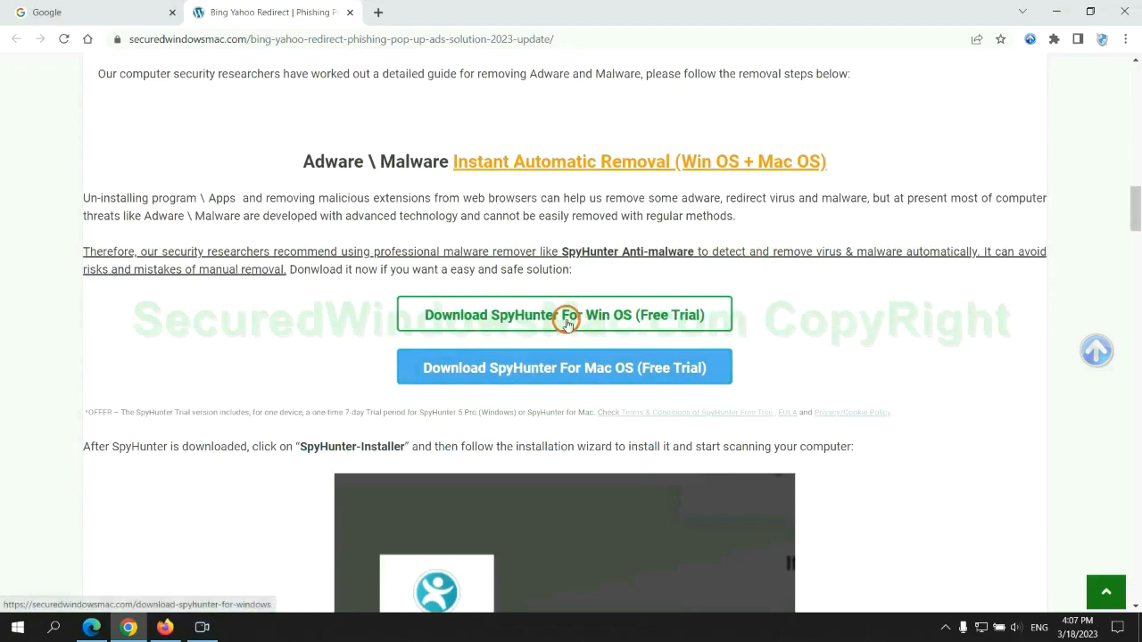
{"action": "scroll", "scroll_direction": "down", "scroll_amount": 3}
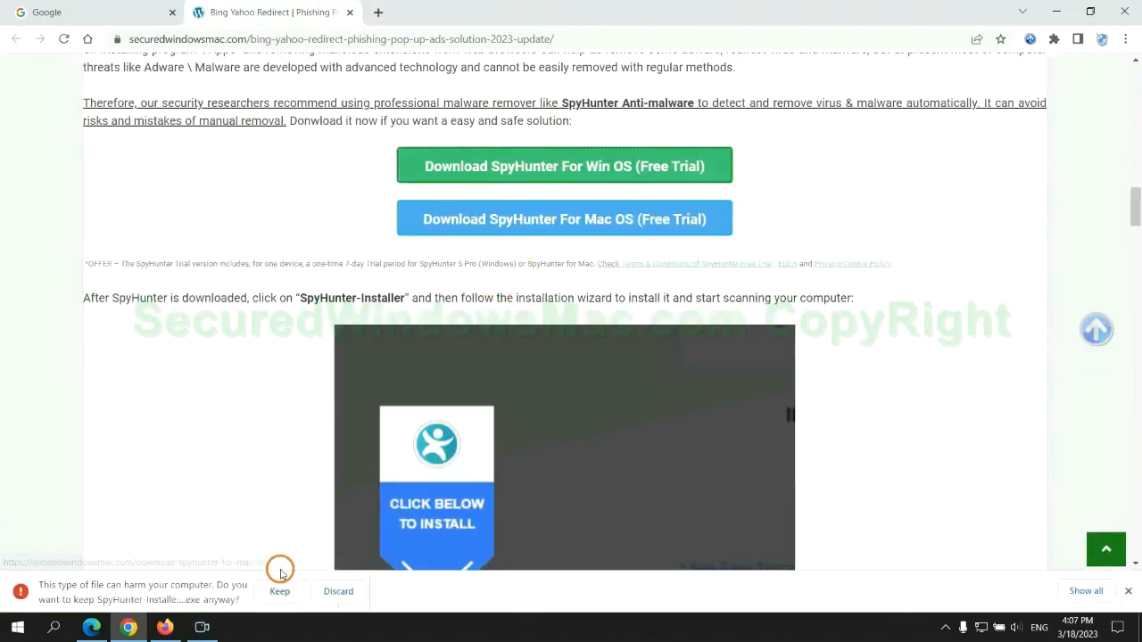
{"action": "left_click", "coordinate": [279, 592]}
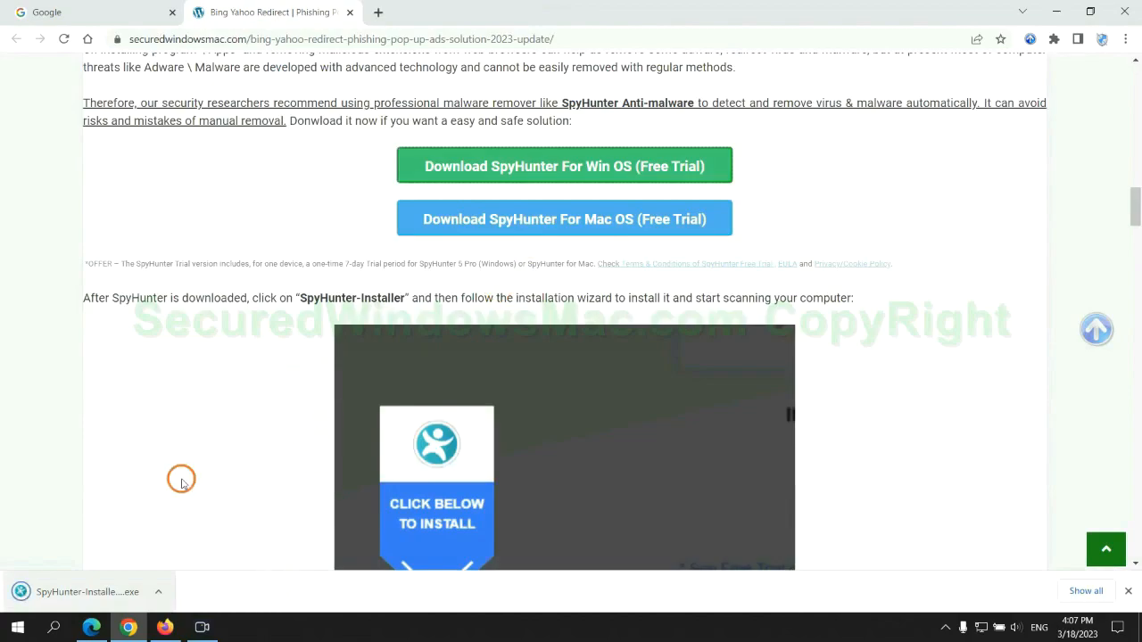
{"action": "left_click", "coordinate": [87, 592]}
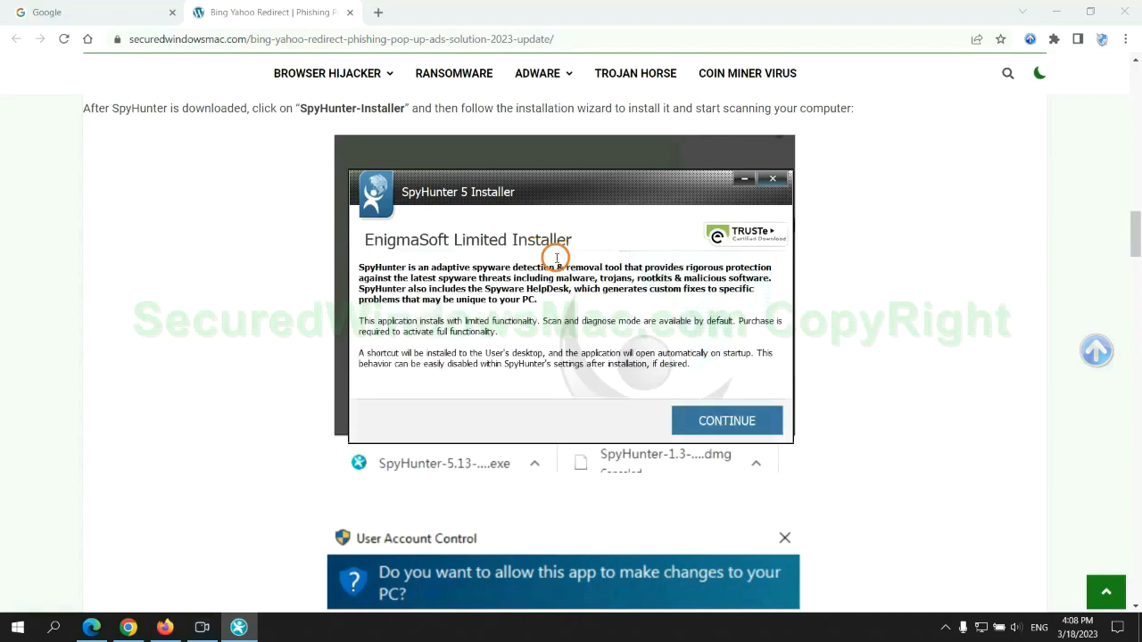
{"action": "mouse_move", "coordinate": [562, 210]}
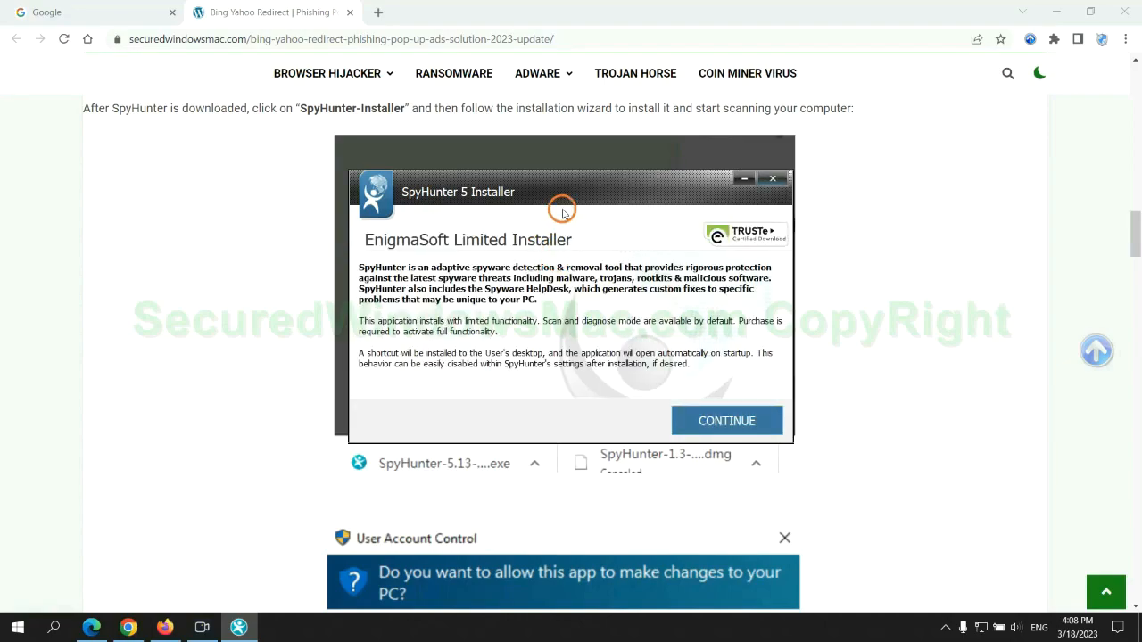
Continue the SpyHunter 5 install, start the scan and begin the FREE Trial registration
{"action": "left_click", "coordinate": [726, 421]}
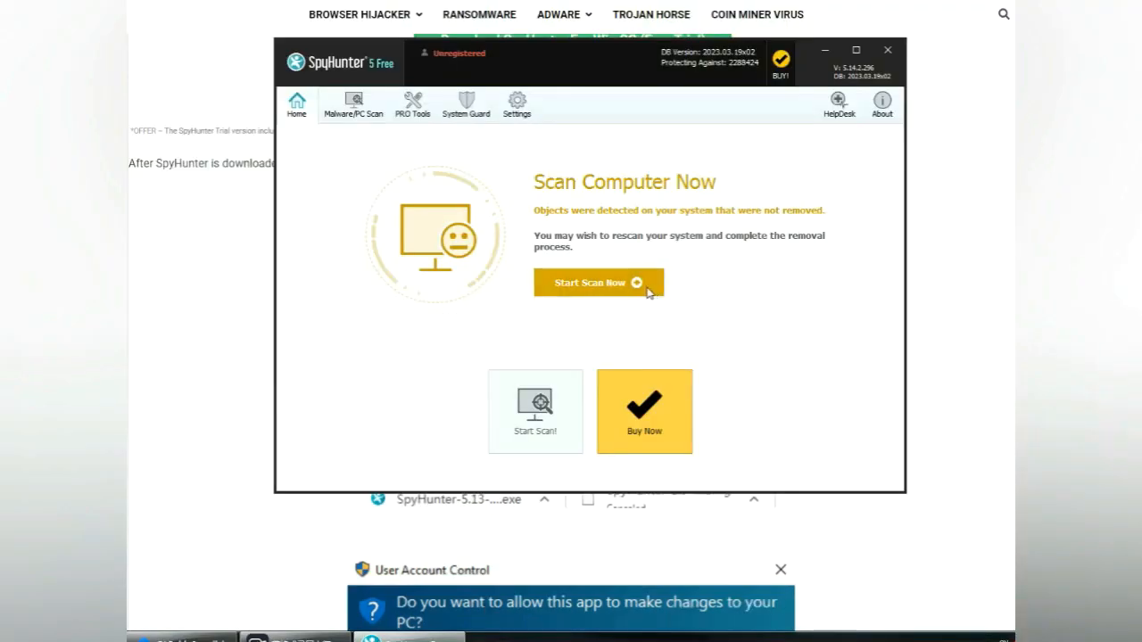
{"action": "left_click", "coordinate": [598, 281]}
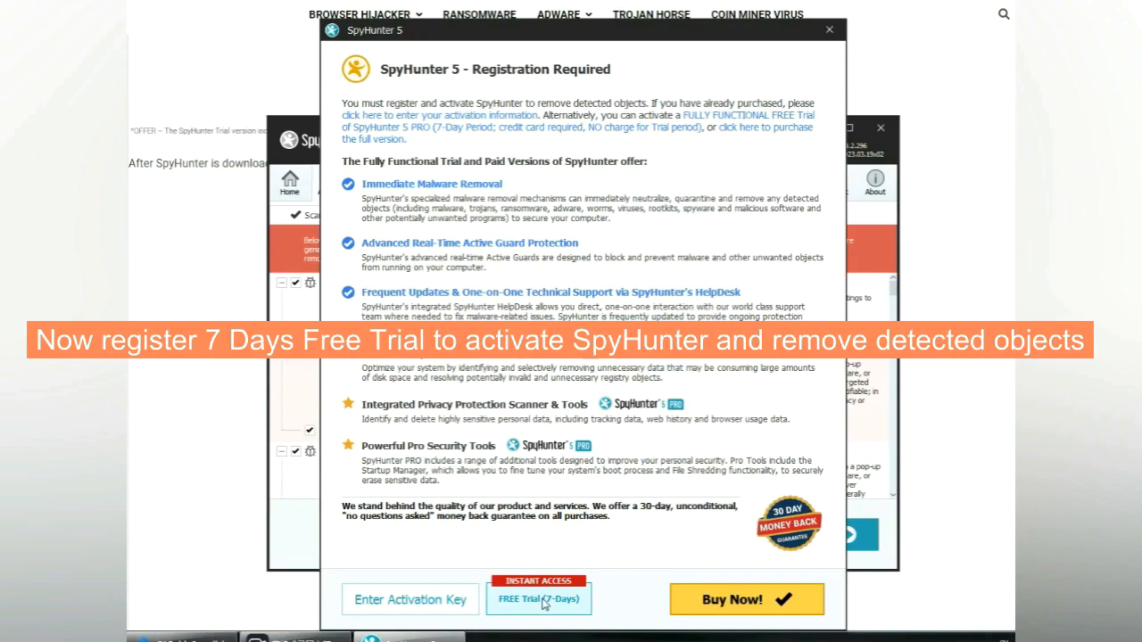
{"action": "left_click", "coordinate": [539, 599]}
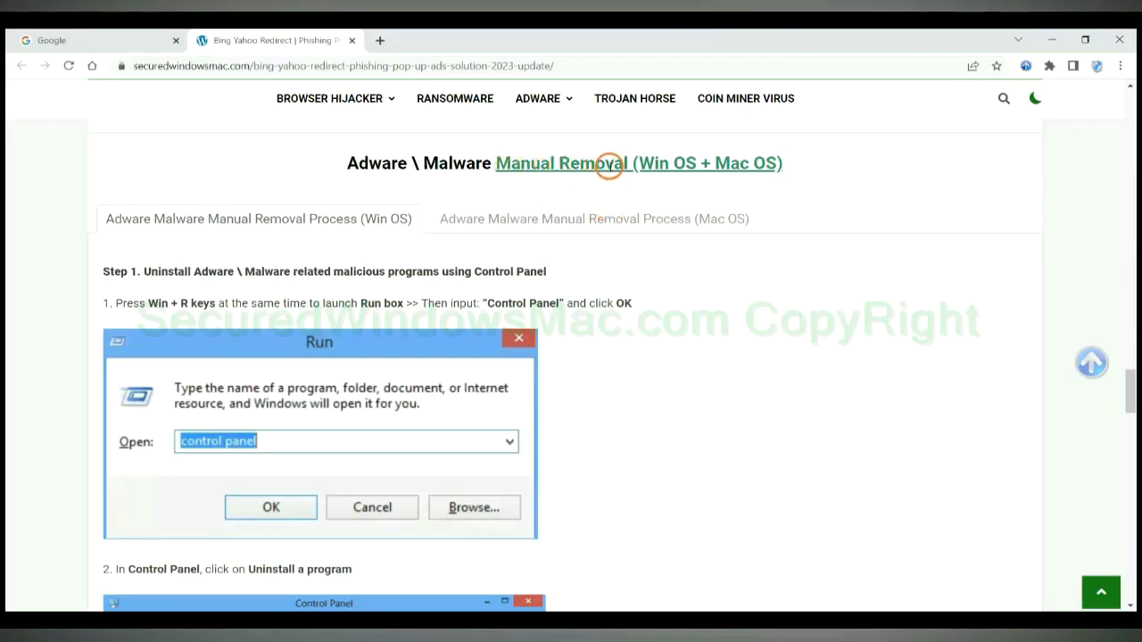
{"action": "mouse_move", "coordinate": [646, 164]}
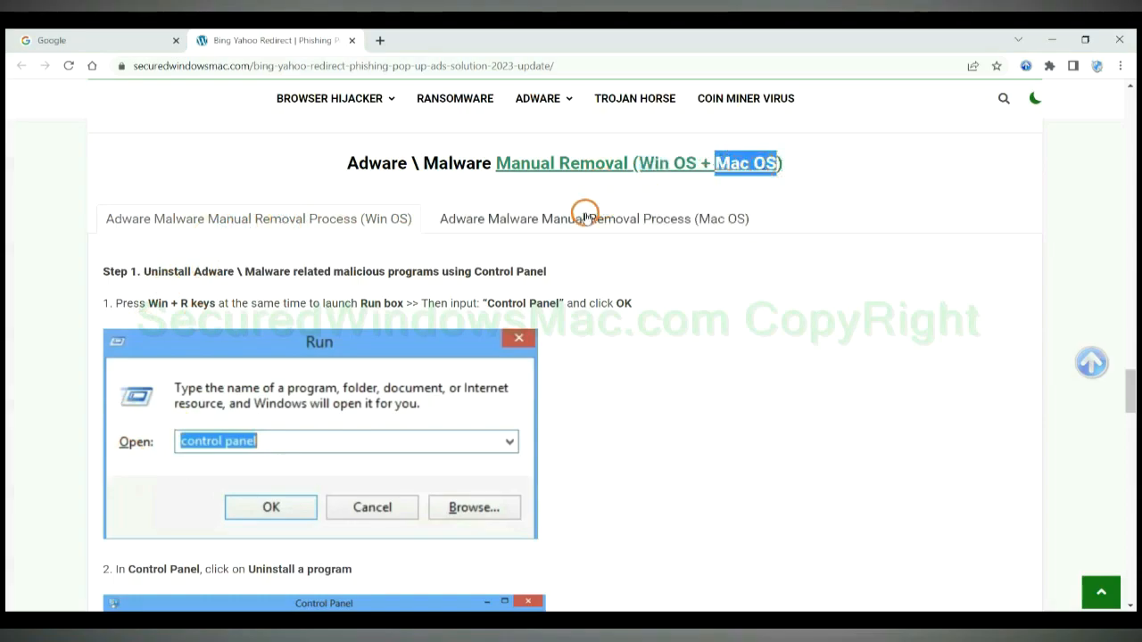
Move down the guide to Step 1 of Manual Removal about uninstalling adware via Control Panel
{"action": "left_click", "coordinate": [592, 218]}
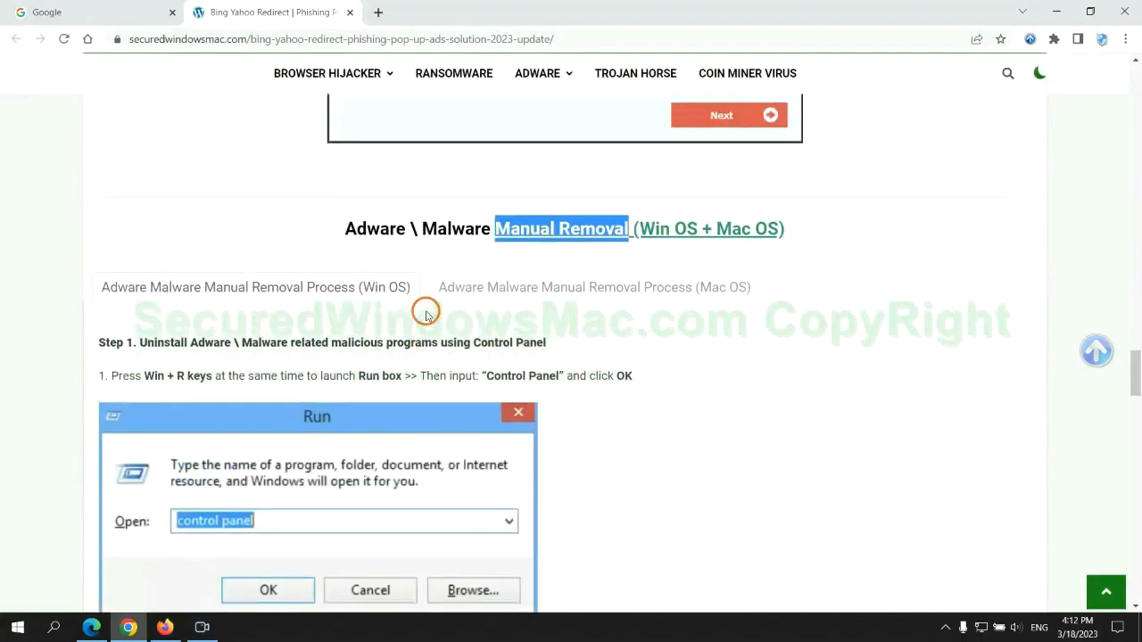
{"action": "scroll", "scroll_direction": "down", "scroll_amount": 3}
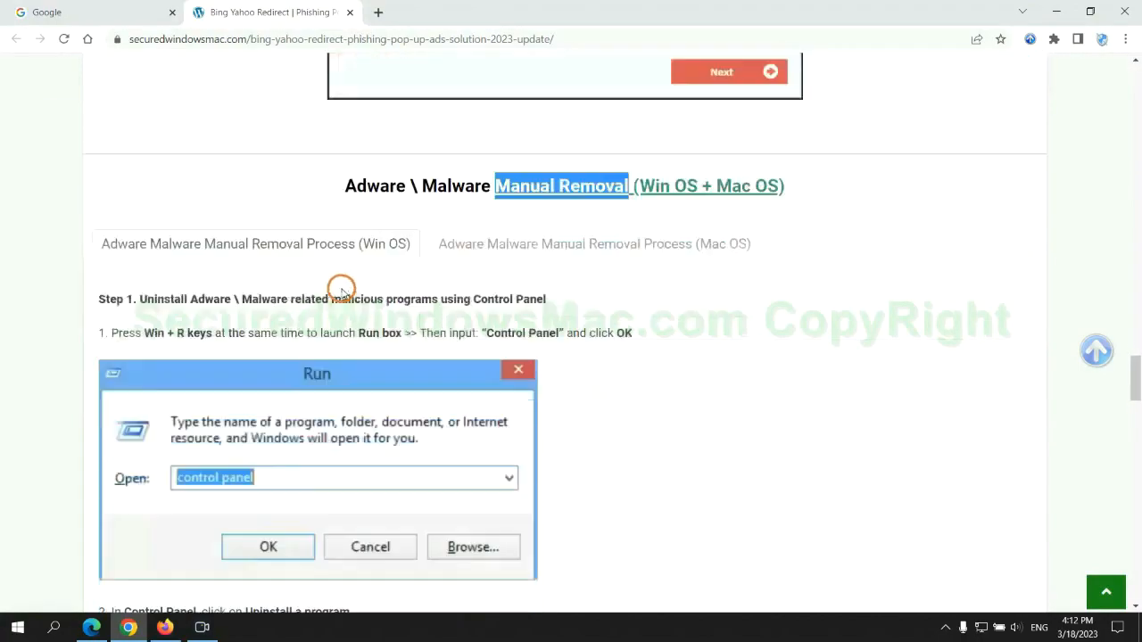
{"action": "scroll", "scroll_direction": "down", "scroll_amount": 3}
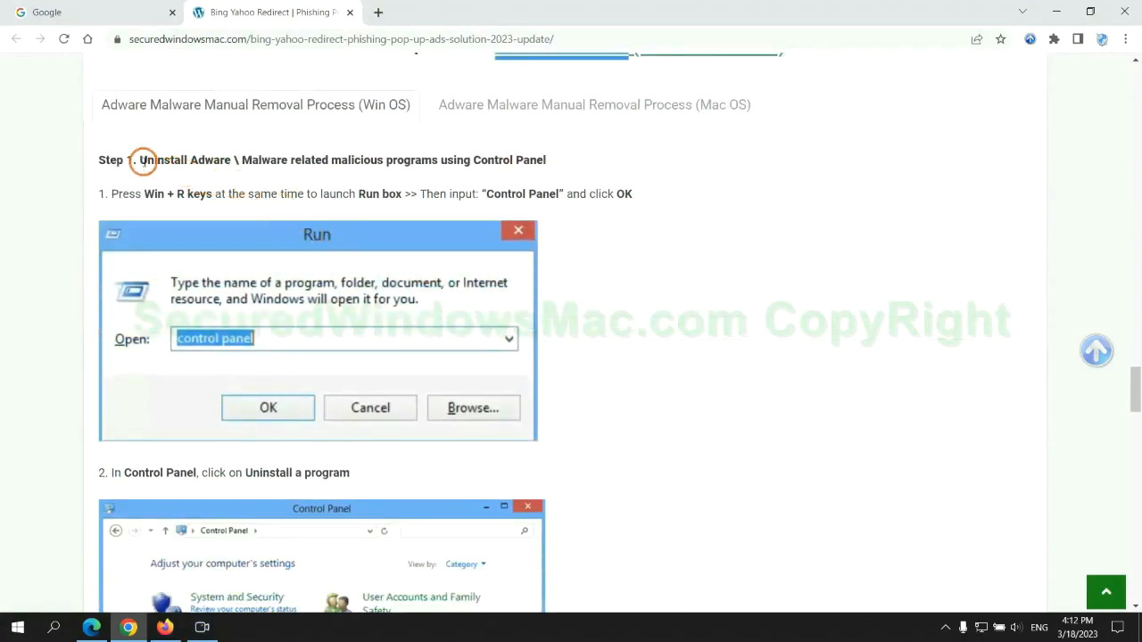
{"action": "left_click_drag", "start_coordinate": [139, 161], "coordinate": [366, 161]}
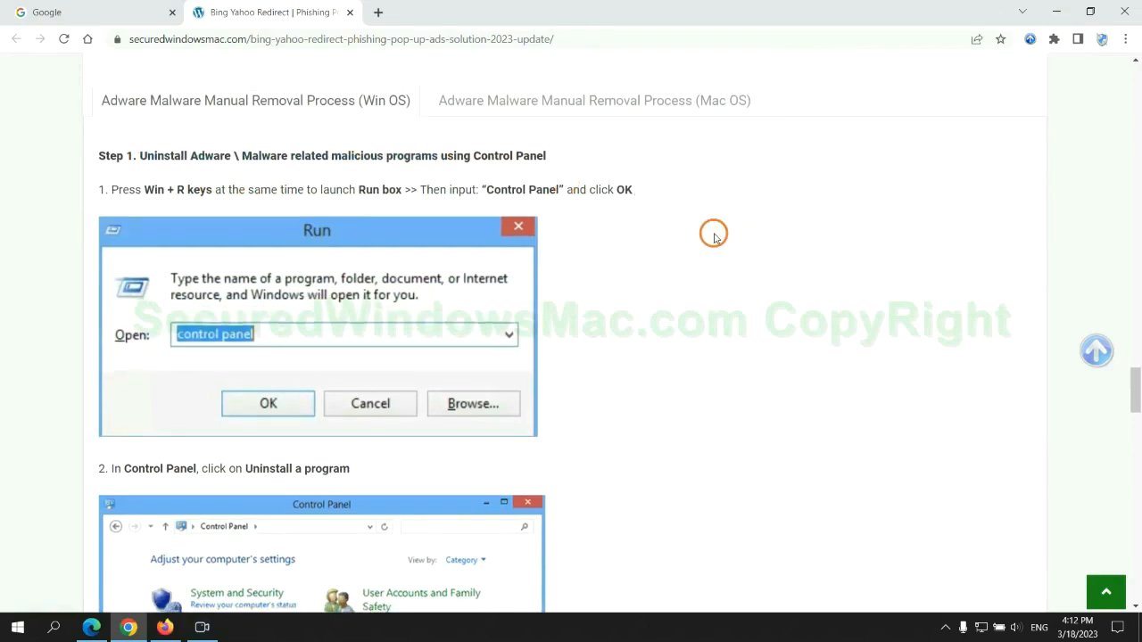
{"action": "scroll", "scroll_direction": "down", "scroll_amount": 3}
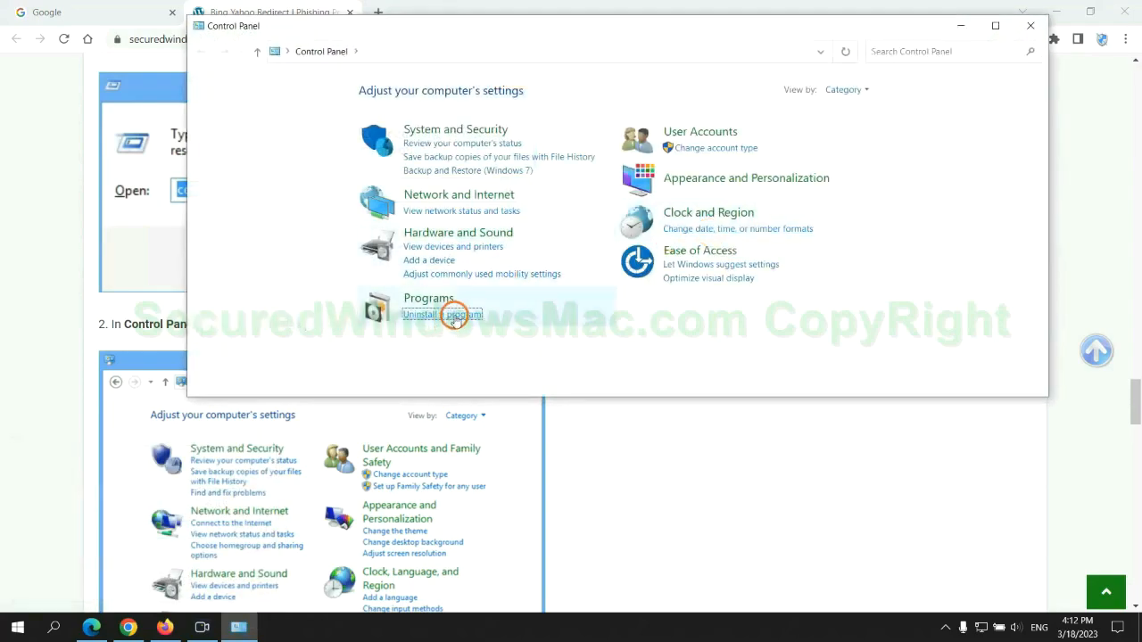
Show Control Panel's Uninstall a program list of installed software
{"action": "left_click", "coordinate": [442, 314]}
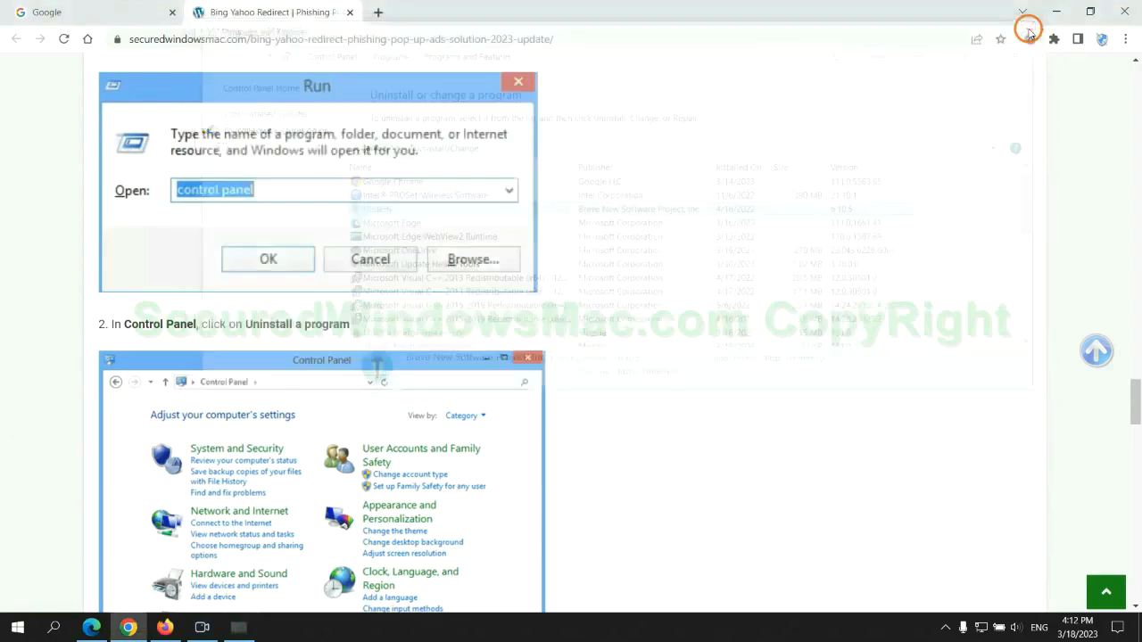
{"action": "scroll", "scroll_direction": "down", "scroll_amount": 3}
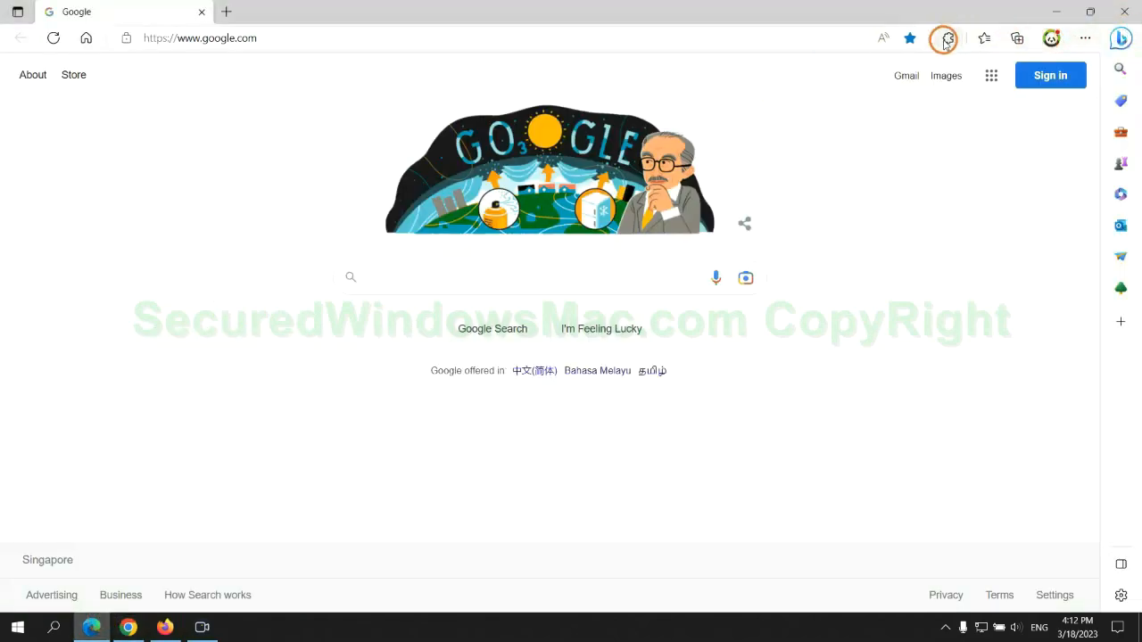
Remove the McAfee WebAdvisor extension from Edge and confirm the removal
{"action": "left_click", "coordinate": [946, 40]}
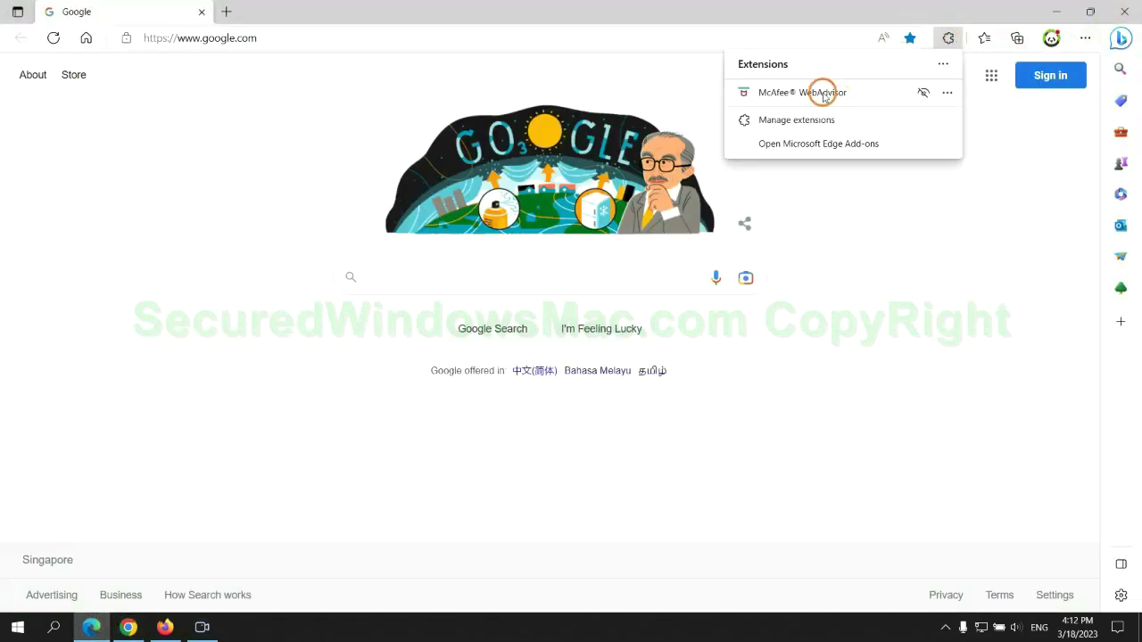
{"action": "left_click", "coordinate": [792, 119]}
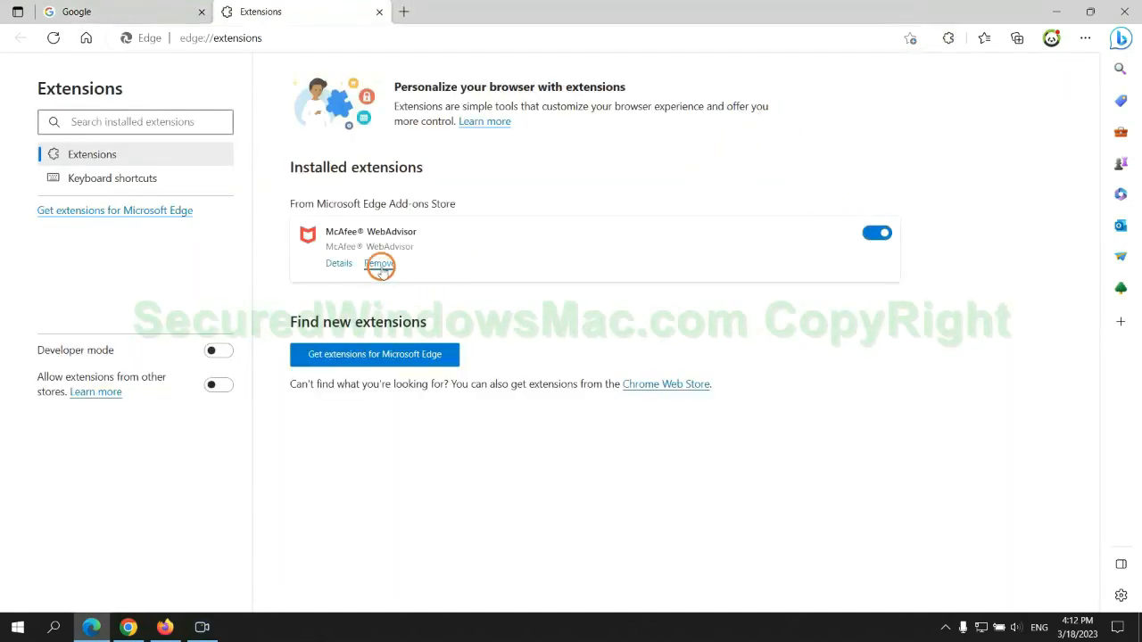
{"action": "left_click", "coordinate": [380, 264]}
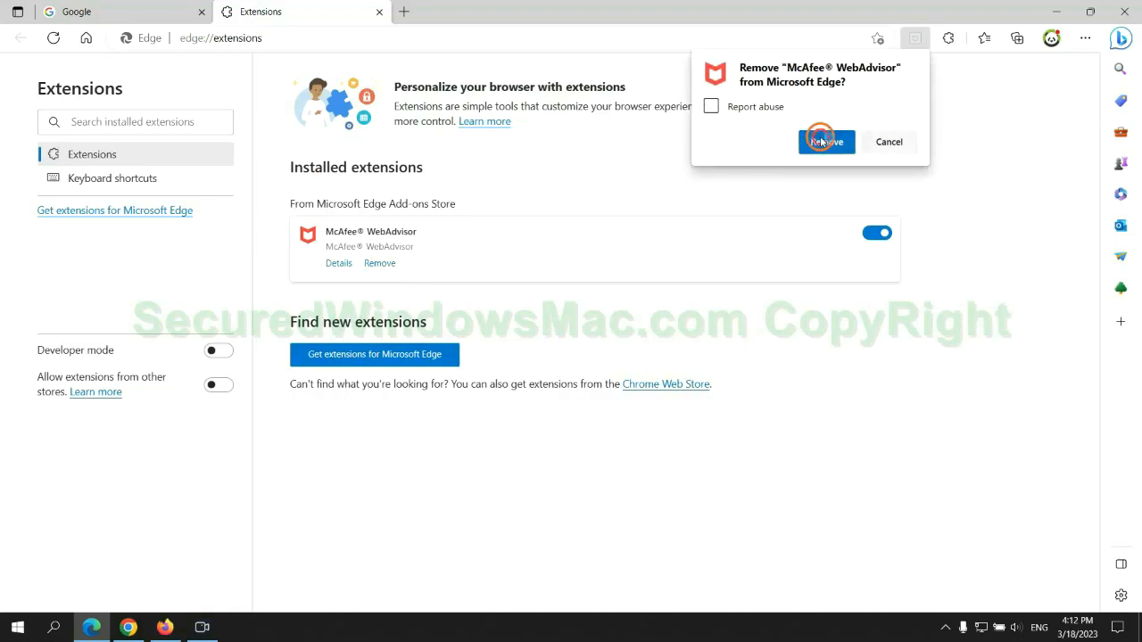
{"action": "left_click", "coordinate": [380, 11]}
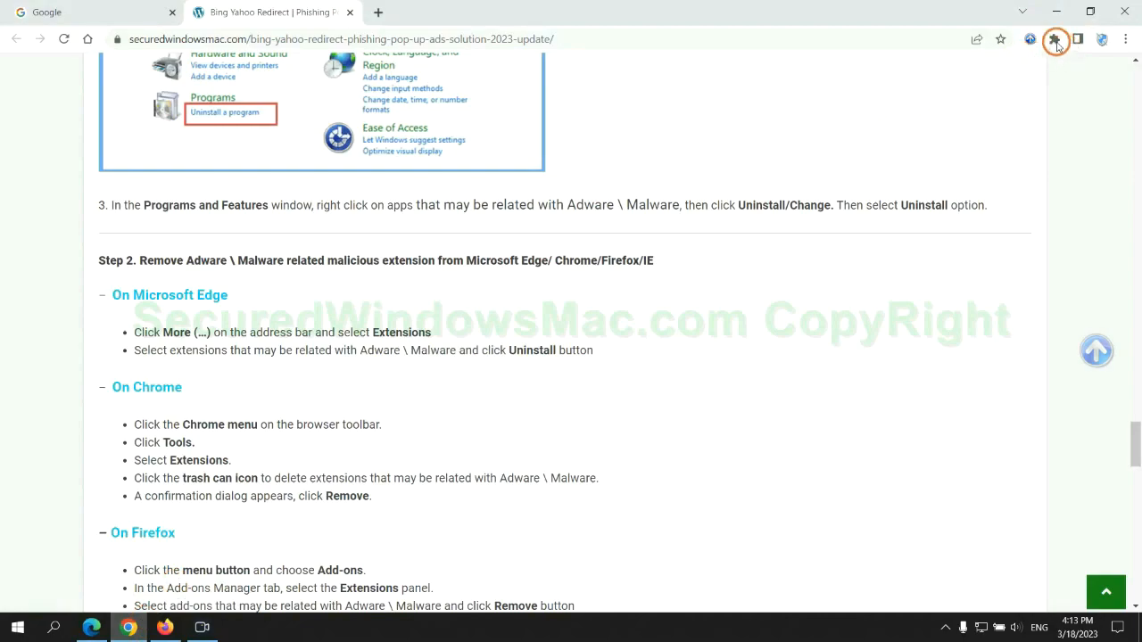
Remove the Ecosia search extension from Chrome's extensions management page
{"action": "left_click", "coordinate": [1056, 39]}
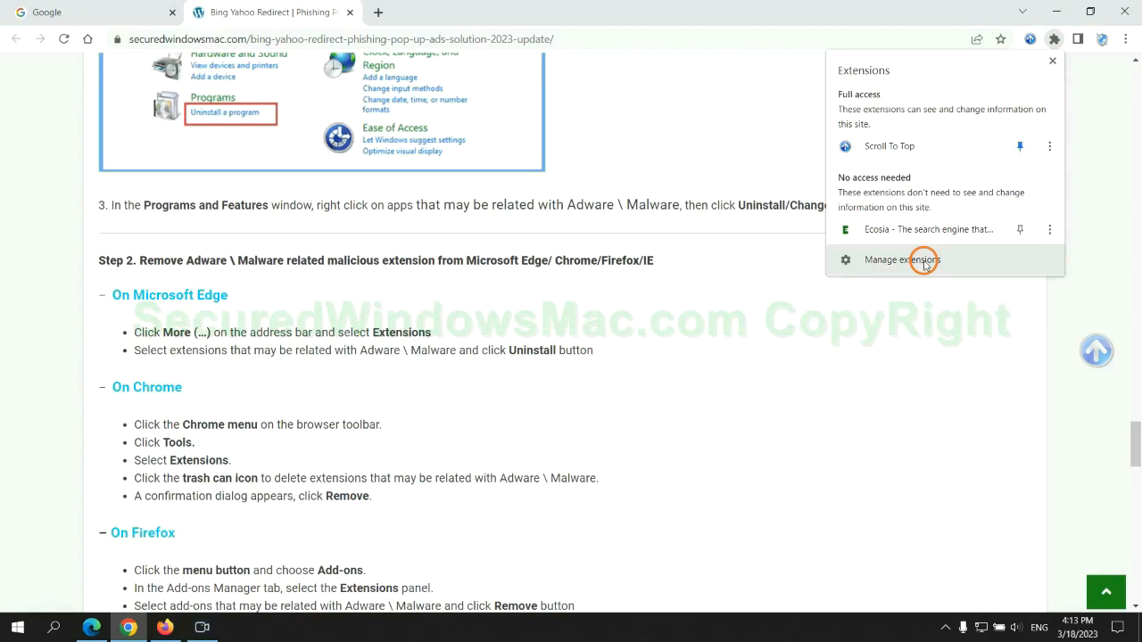
{"action": "left_click", "coordinate": [902, 261]}
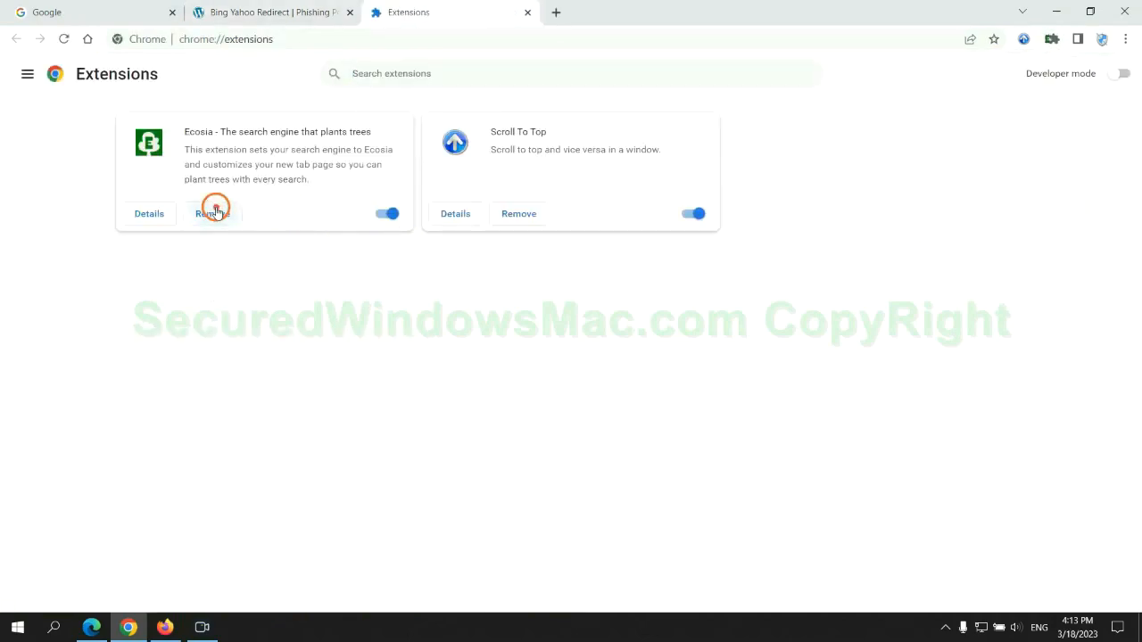
{"action": "left_click", "coordinate": [212, 214]}
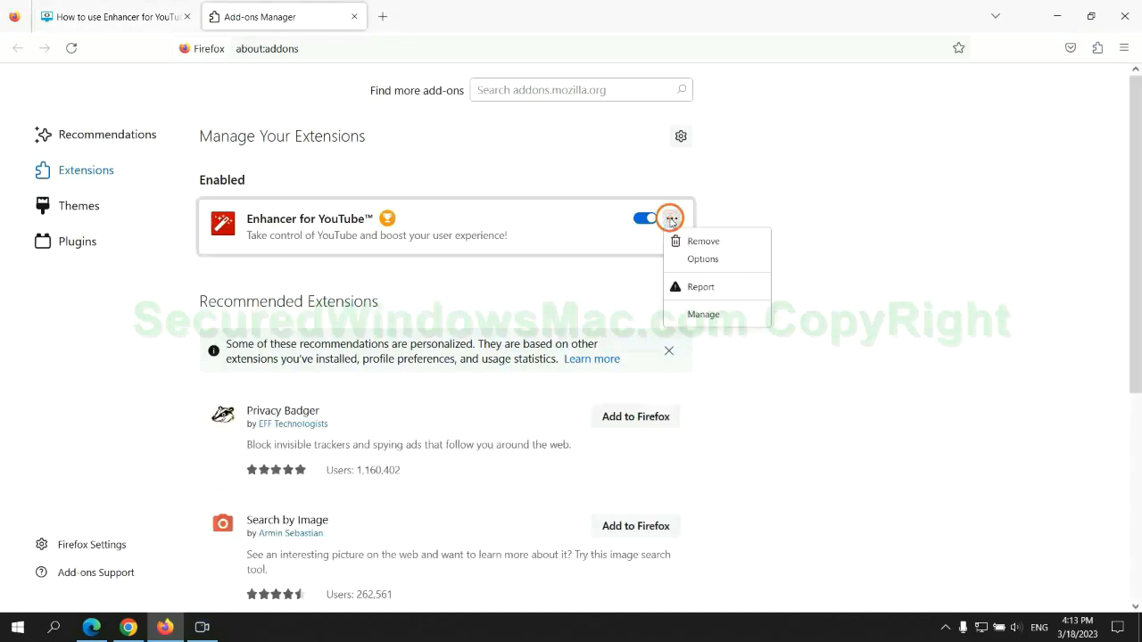
Remove the Enhancer for YouTube add-on from Firefox's Add-ons Manager
{"action": "left_click", "coordinate": [705, 243]}
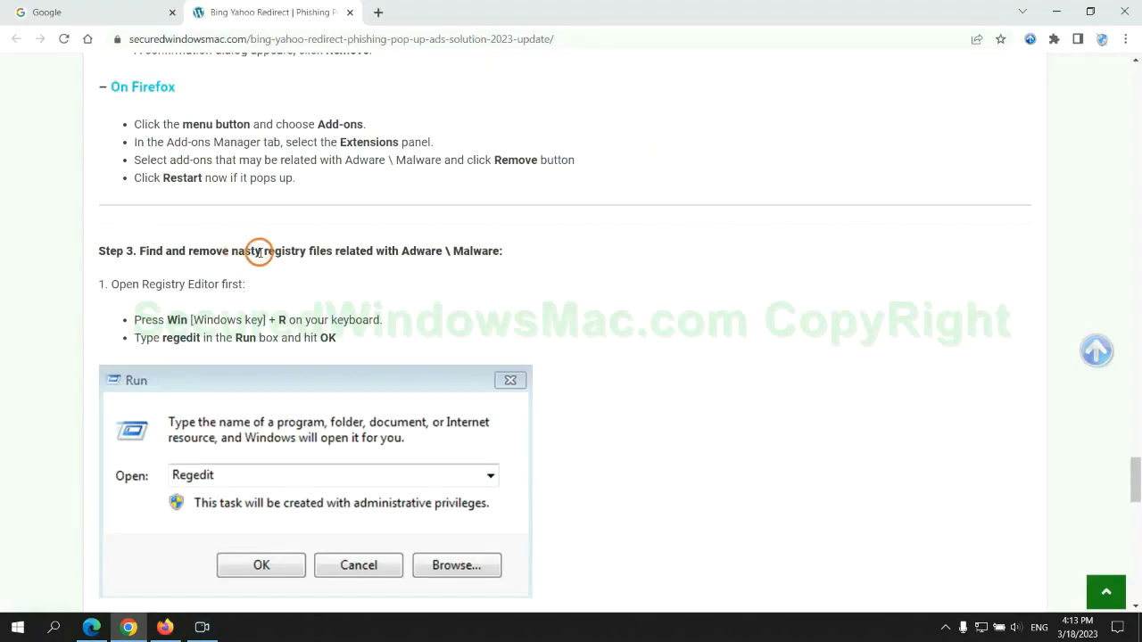
{"action": "scroll", "scroll_direction": "down", "scroll_amount": 3}
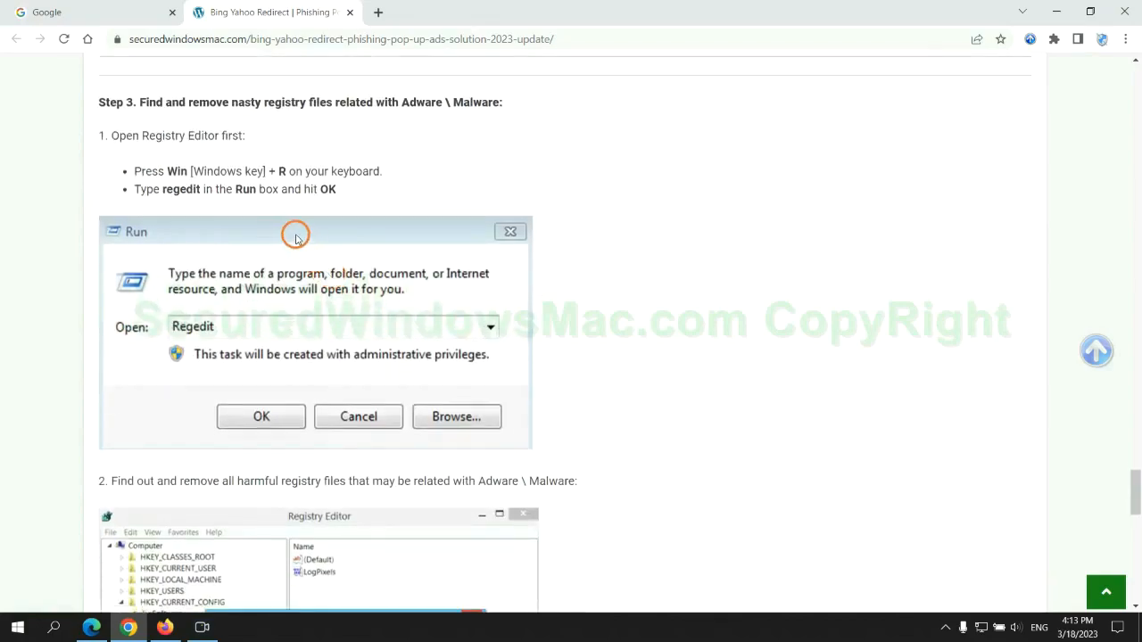
{"action": "mouse_move", "coordinate": [232, 203]}
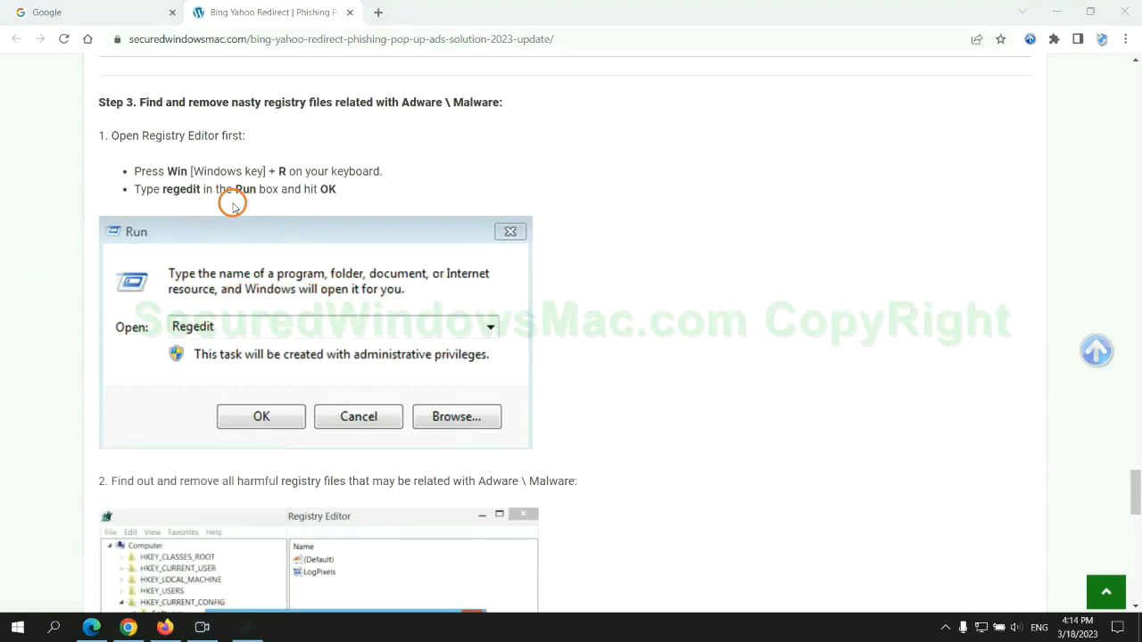
{"action": "left_click", "coordinate": [260, 418]}
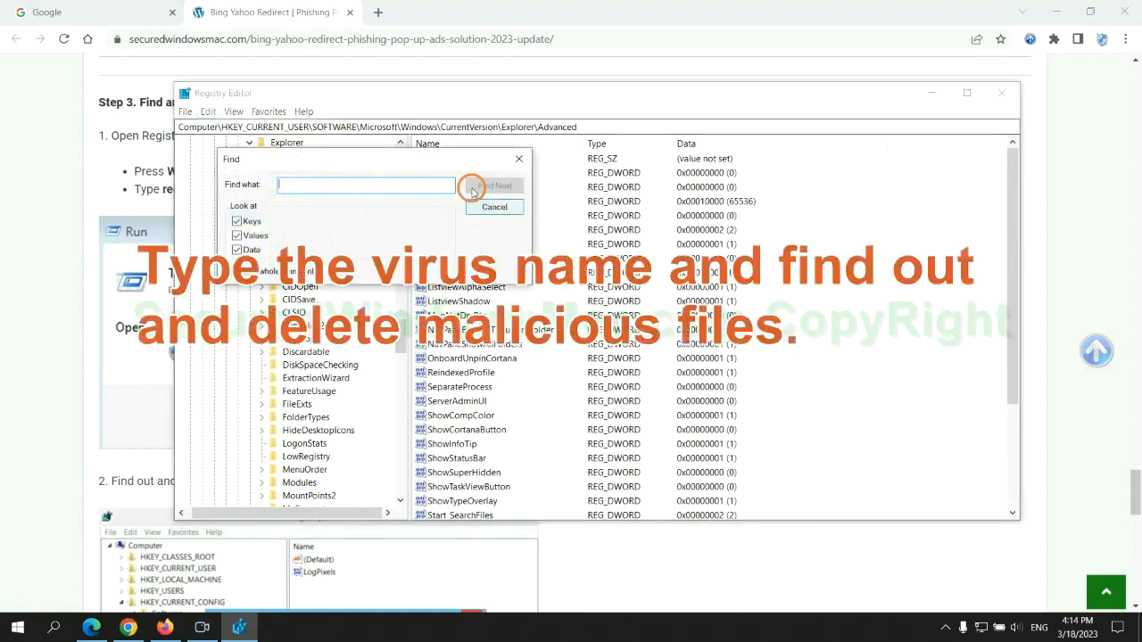
{"action": "type", "text": "Apps"}
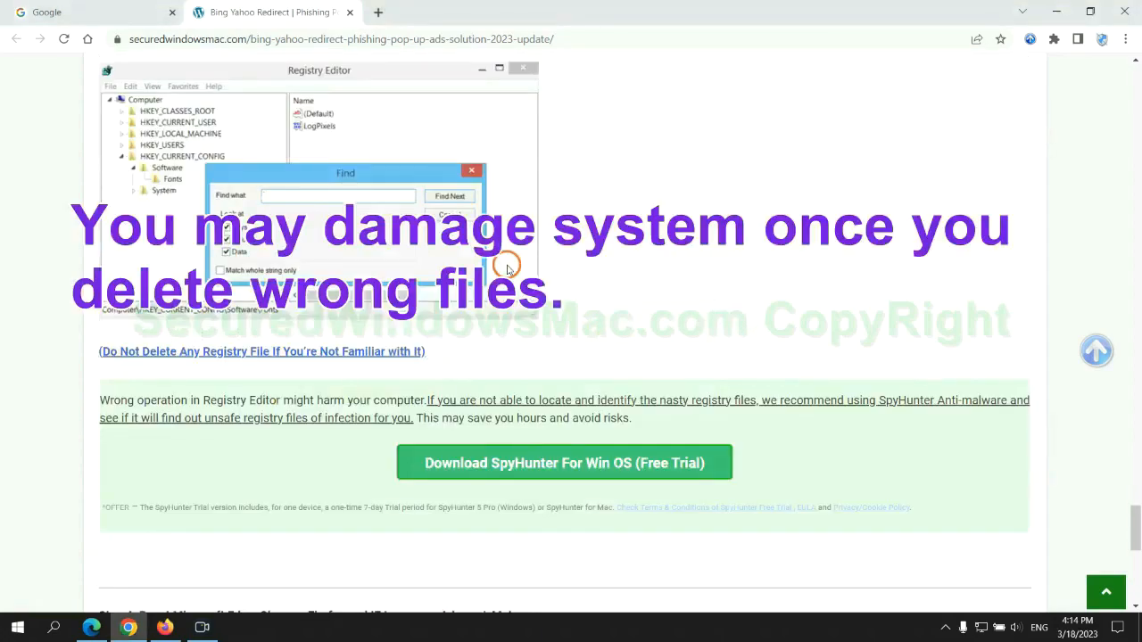
{"action": "scroll", "scroll_direction": "down", "scroll_amount": 3}
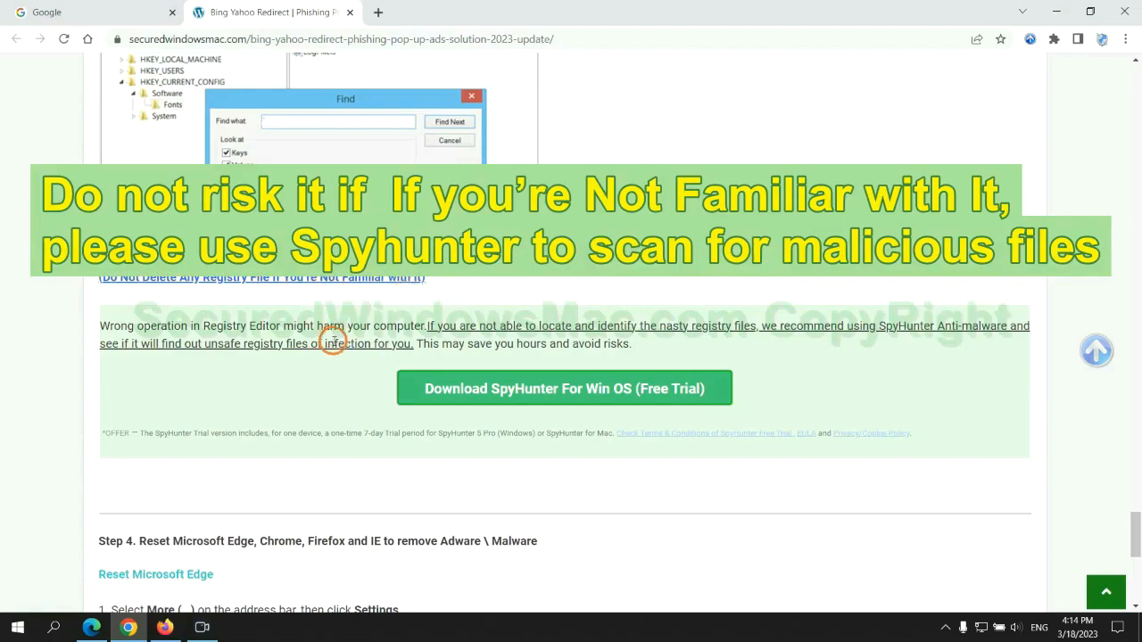
{"action": "mouse_move", "coordinate": [510, 389]}
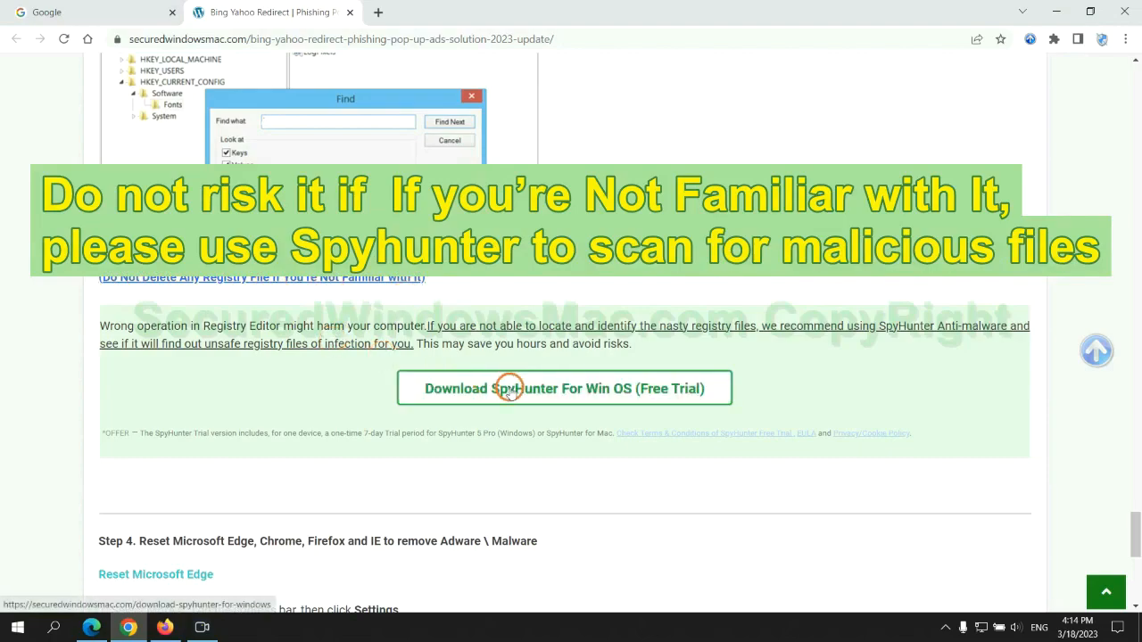
{"action": "scroll", "scroll_direction": "down", "scroll_amount": 3}
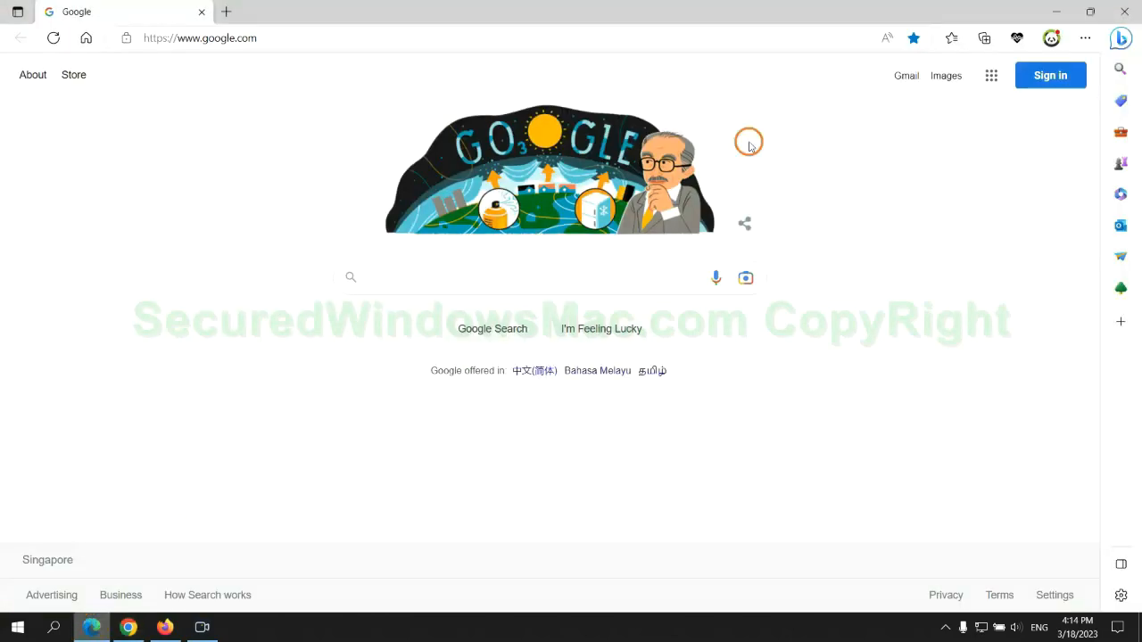
Reach Edge's Clear browsing data options under Privacy, search, and services
{"action": "left_click", "coordinate": [1081, 37]}
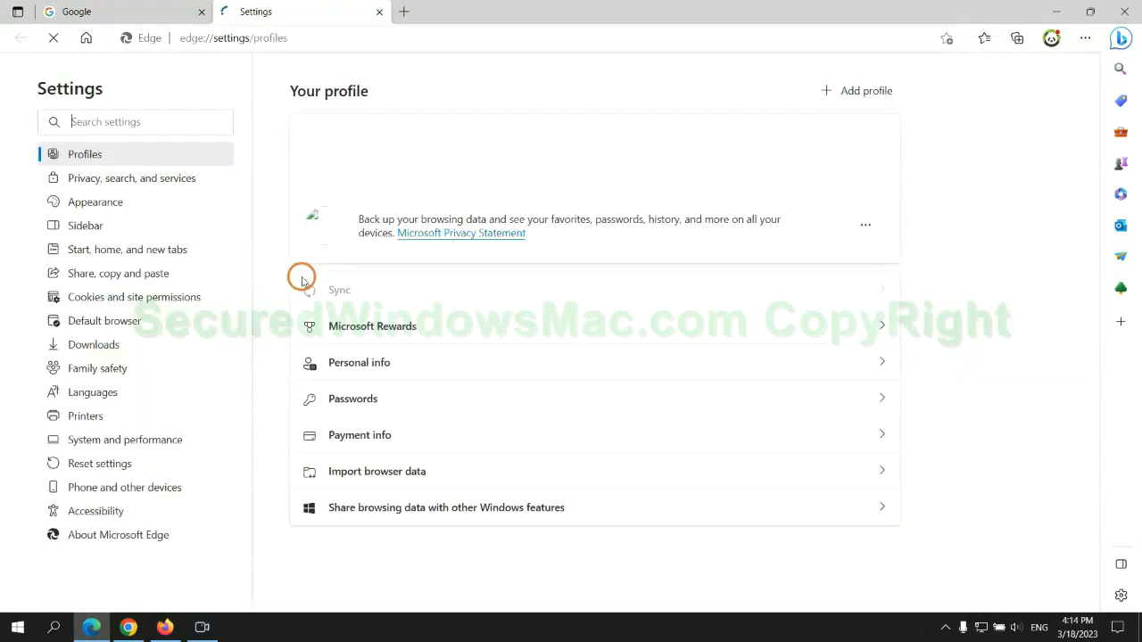
{"action": "left_click", "coordinate": [132, 179]}
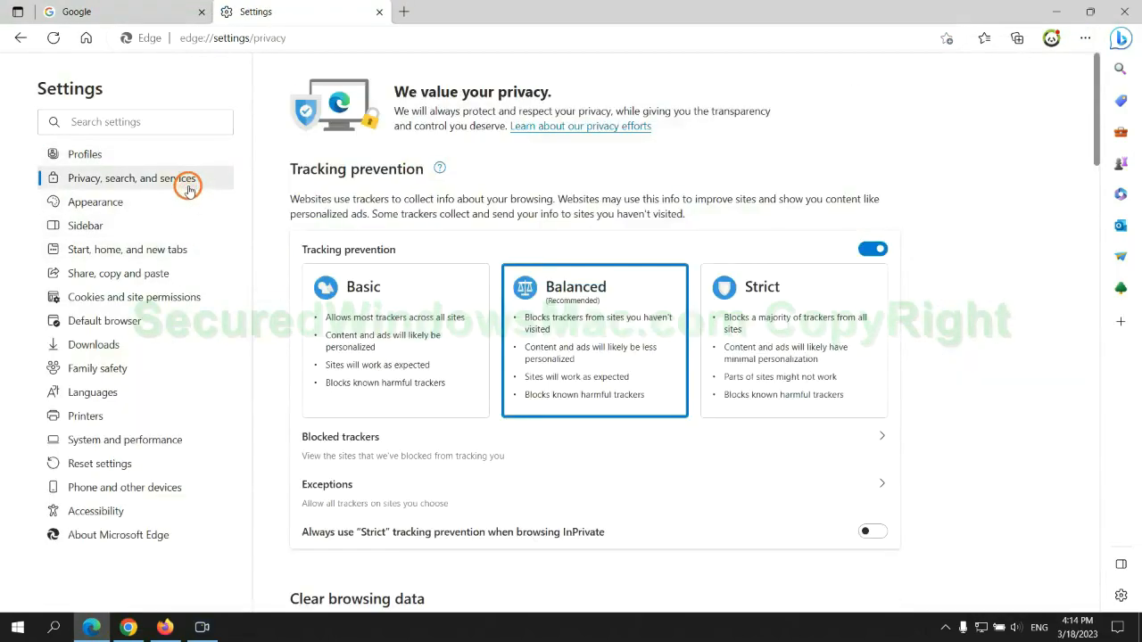
{"action": "scroll", "scroll_direction": "down", "scroll_amount": 3}
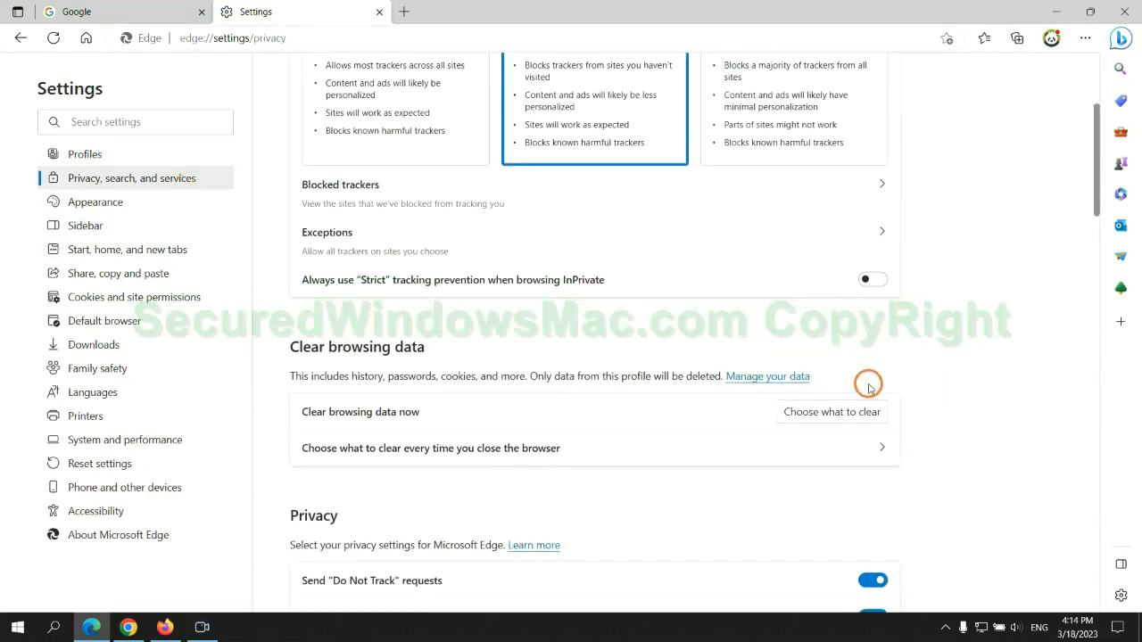
{"action": "left_click", "coordinate": [832, 413]}
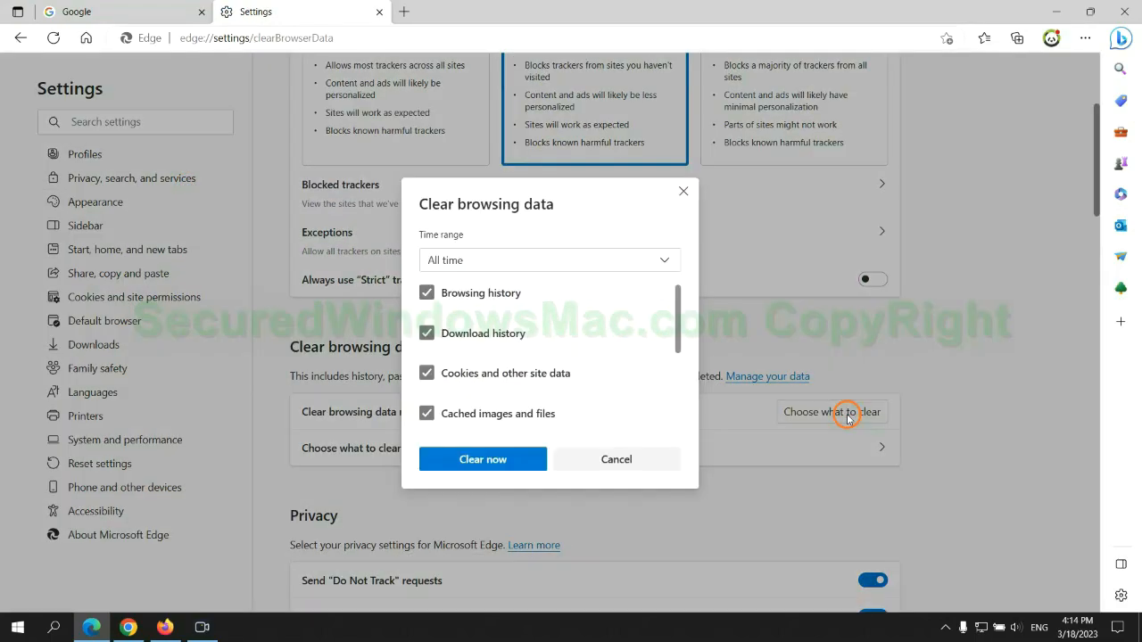
{"action": "mouse_move", "coordinate": [481, 460]}
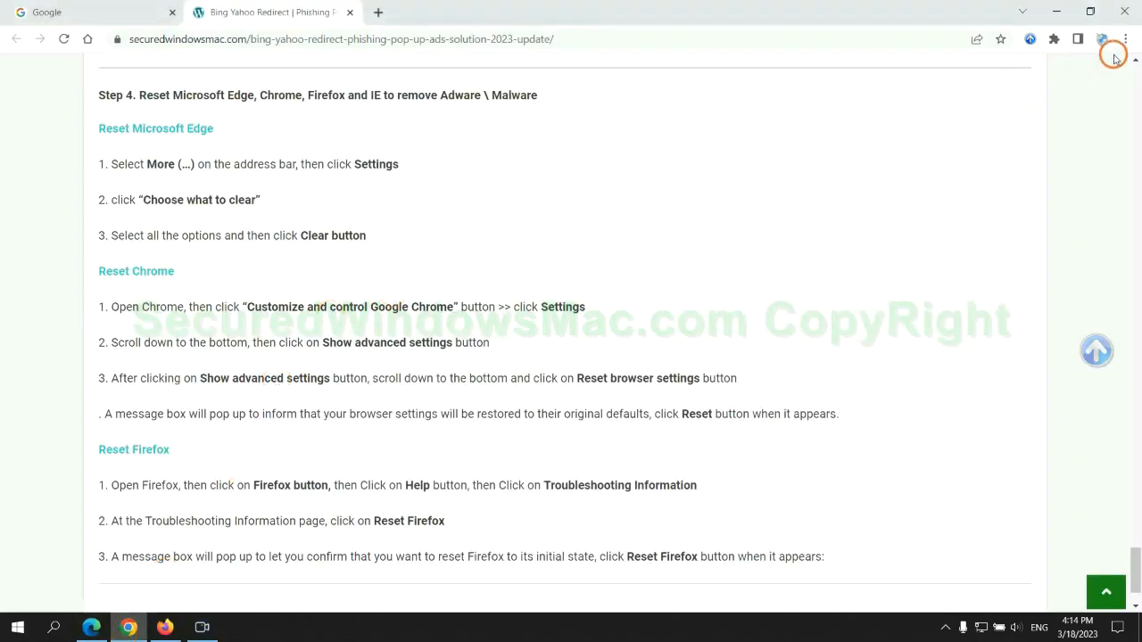
Search Chrome settings for 'reset' and choose Restore settings to their original defaults
{"action": "left_click", "coordinate": [1124, 39]}
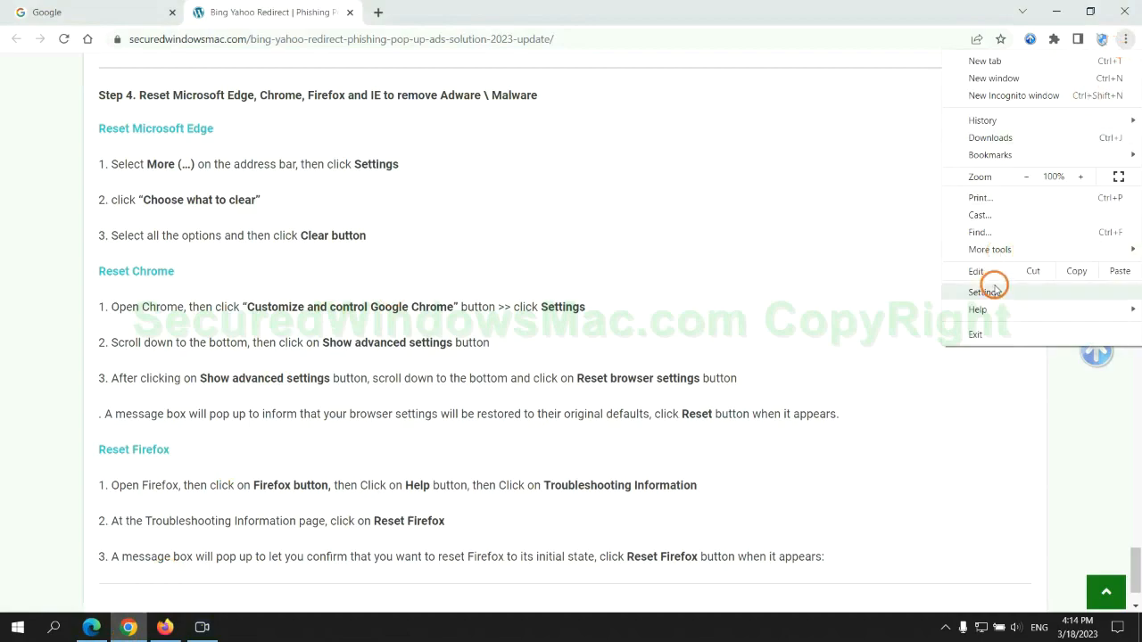
{"action": "left_click", "coordinate": [985, 293]}
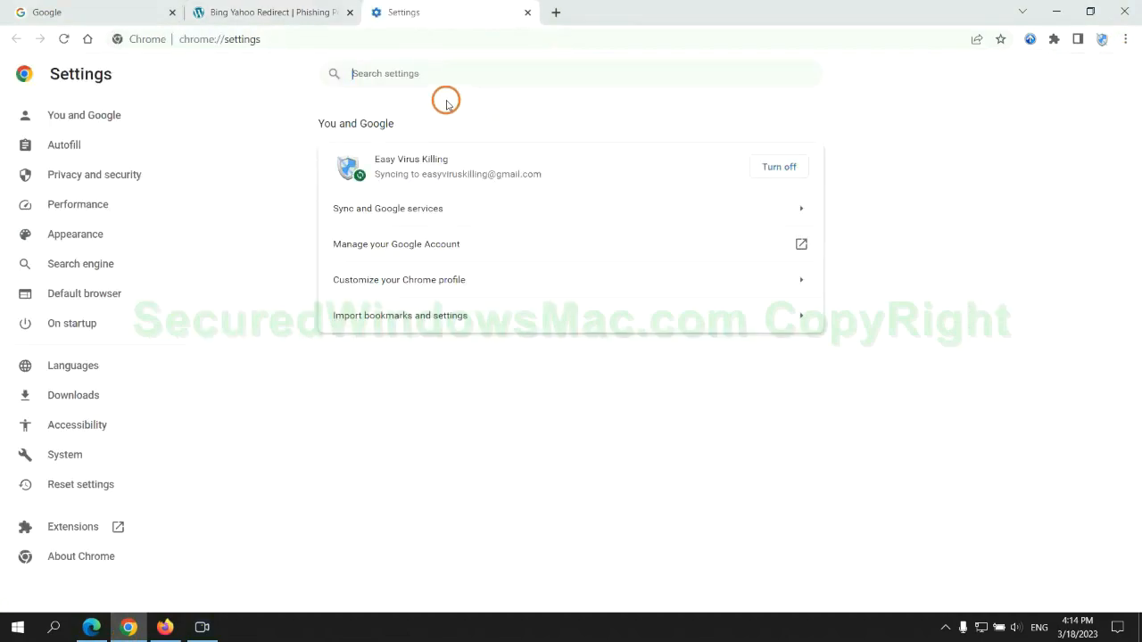
{"action": "type", "text": "reset"}
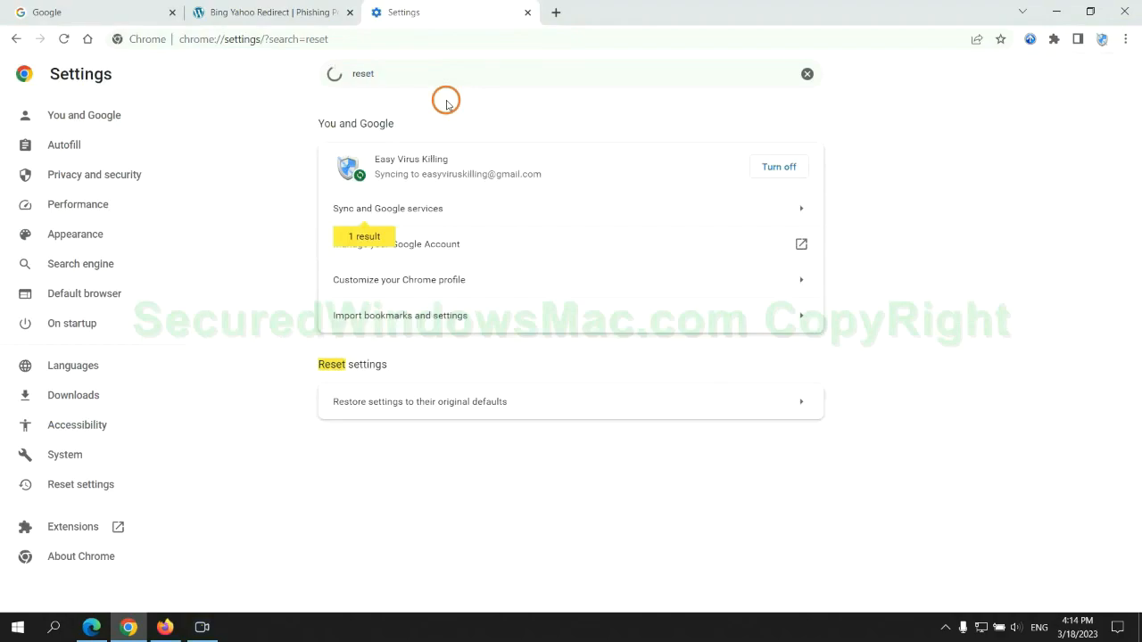
{"action": "left_click", "coordinate": [417, 402]}
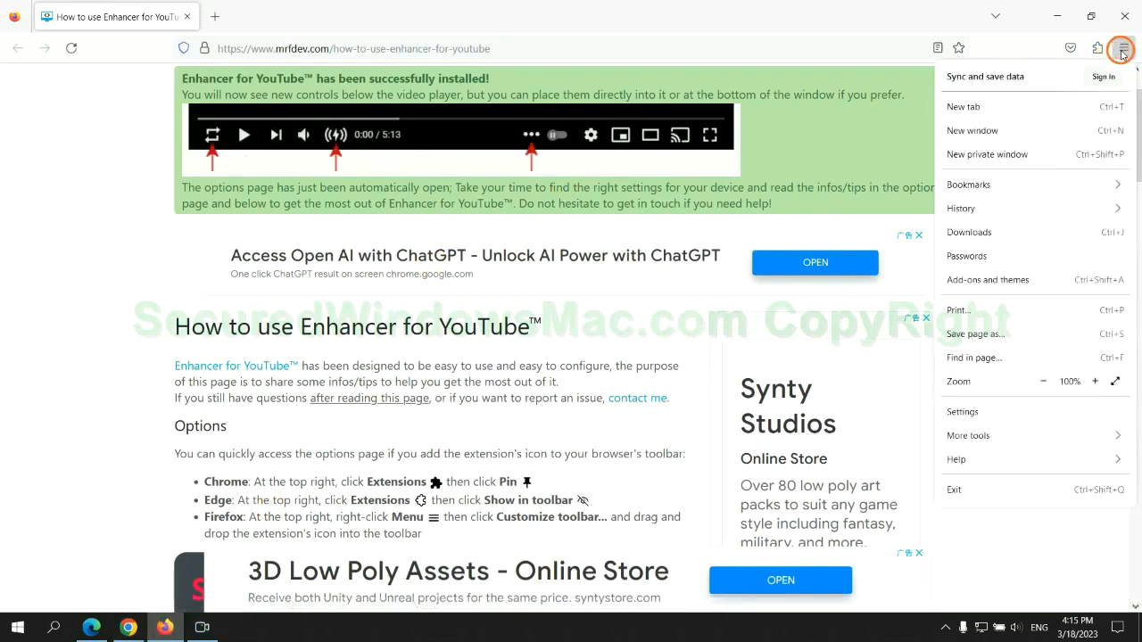
Reach Firefox's Troubleshooting Information page via Help and start Refresh Firefox
{"action": "left_click", "coordinate": [956, 460]}
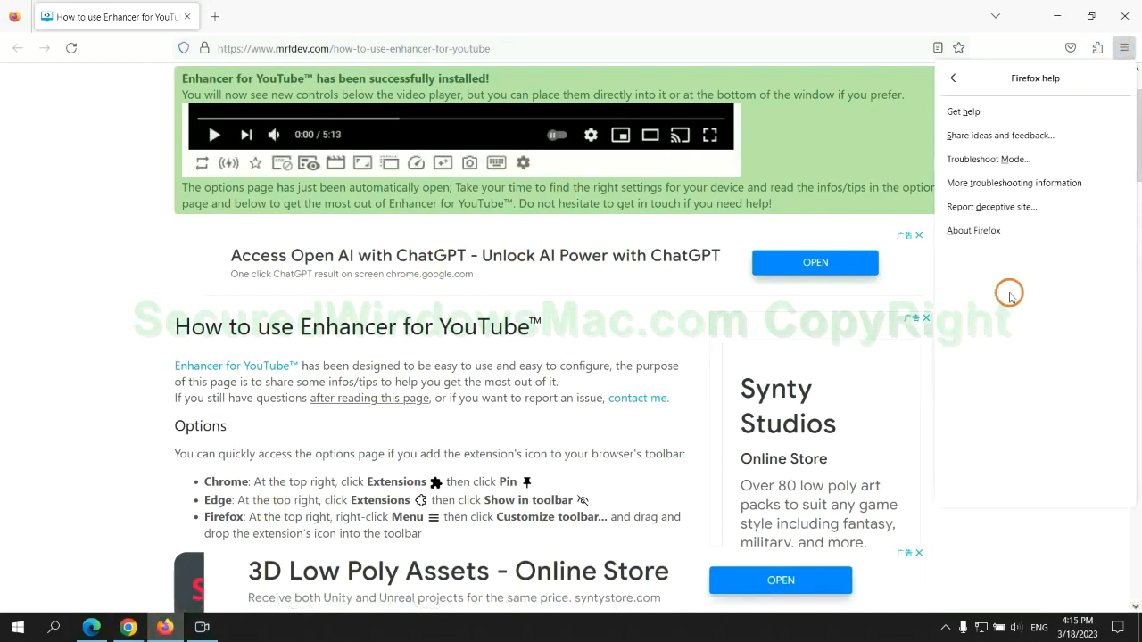
{"action": "left_click", "coordinate": [1014, 182]}
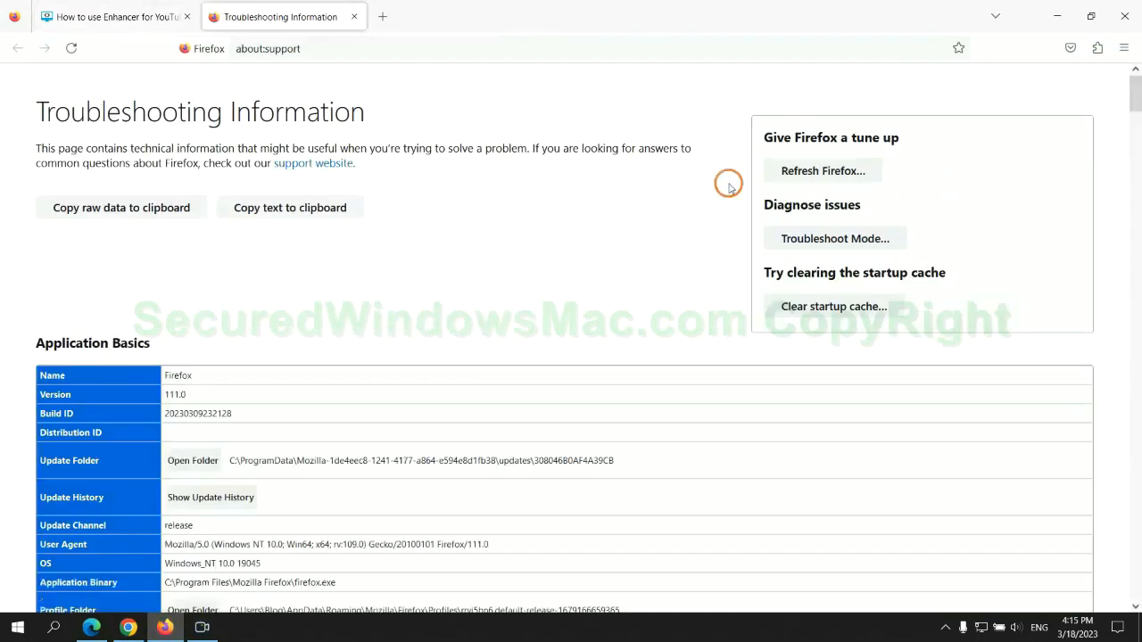
{"action": "left_click", "coordinate": [822, 171]}
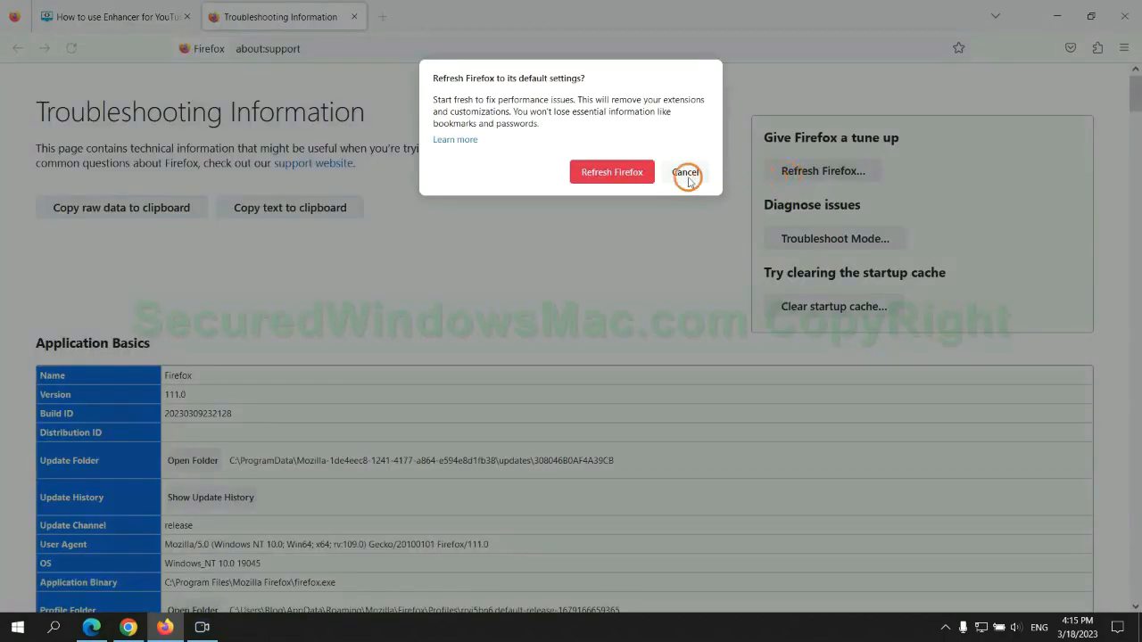